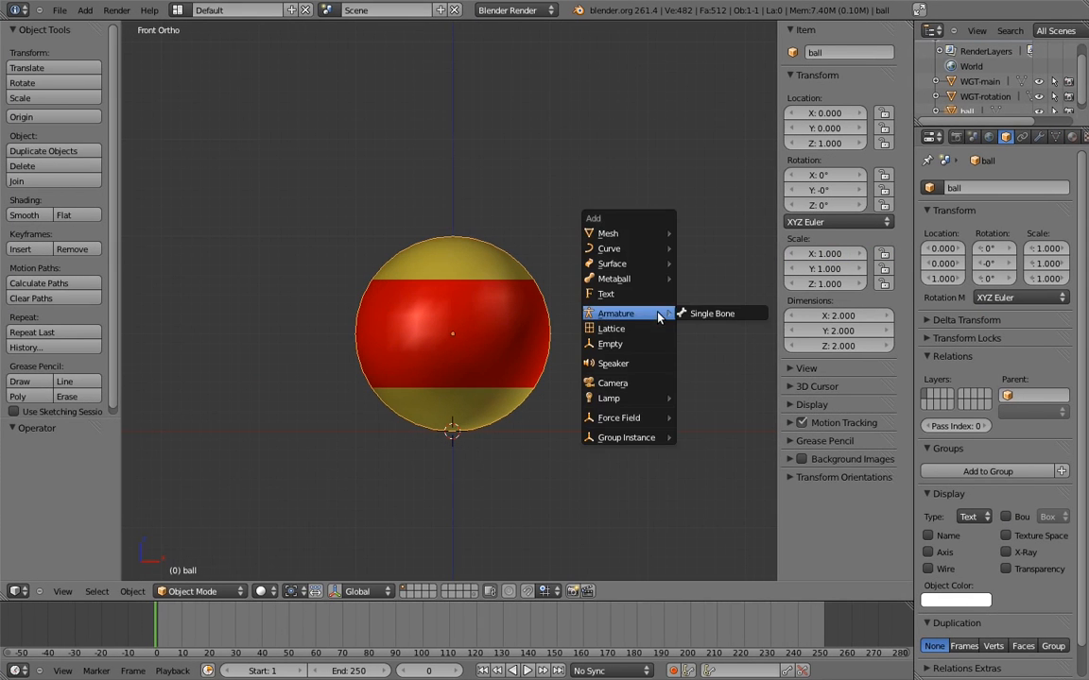
Step: Add a single-bone armature, name the bone 'main', and parent the counter-spin bone to it keeping offset
left_click(713, 314)
type("rig")
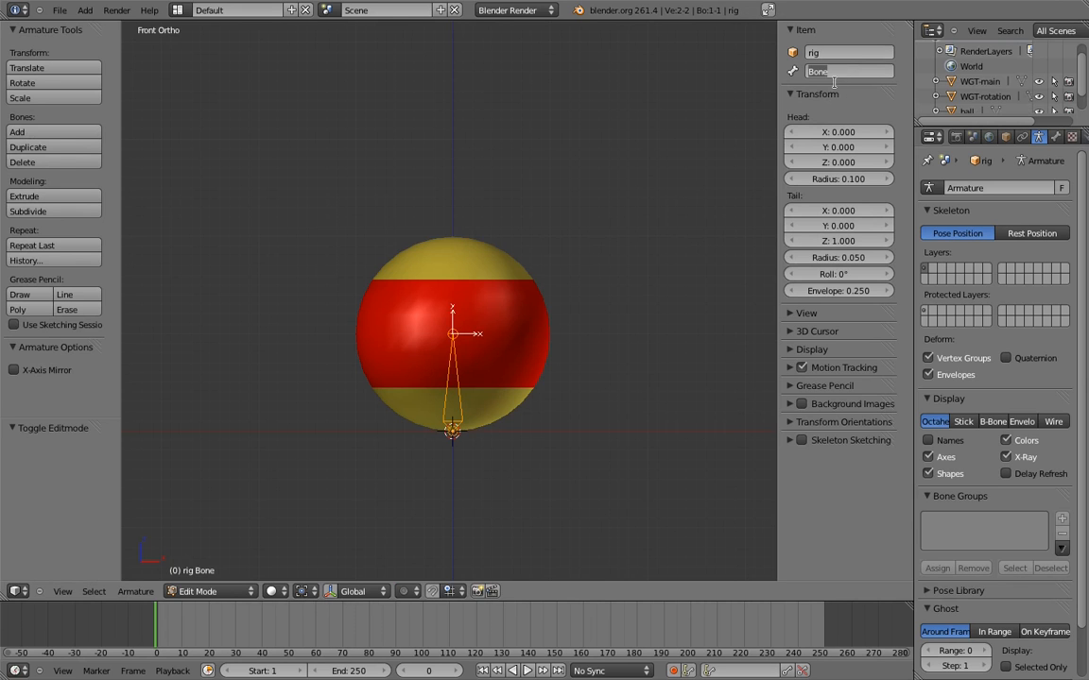
type("main")
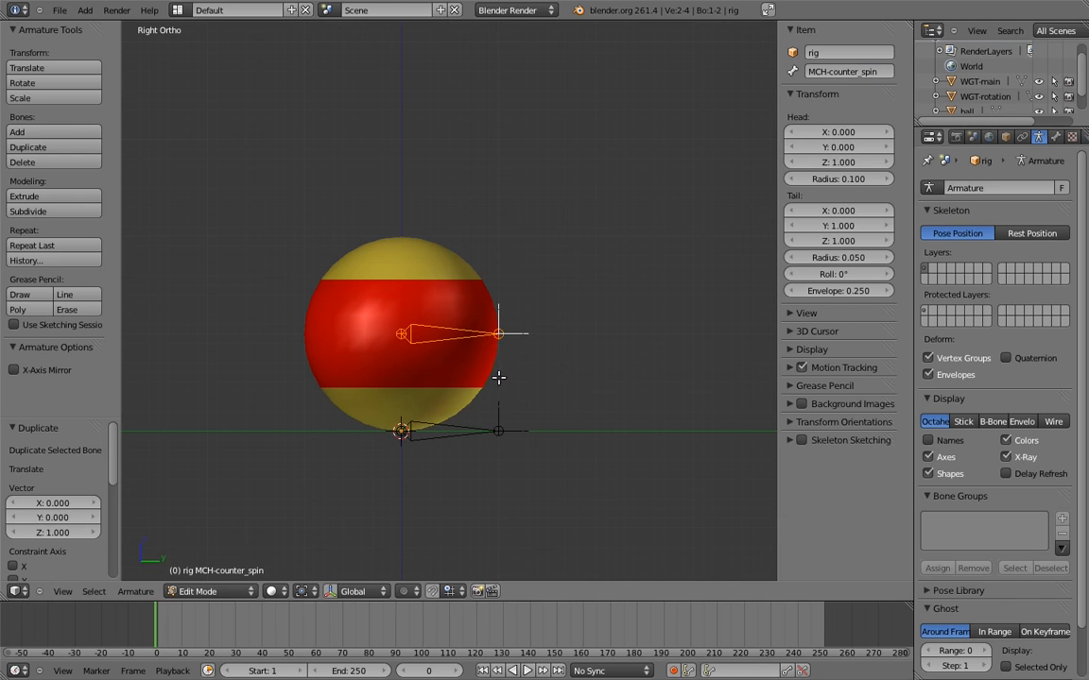
key("ctrl+p")
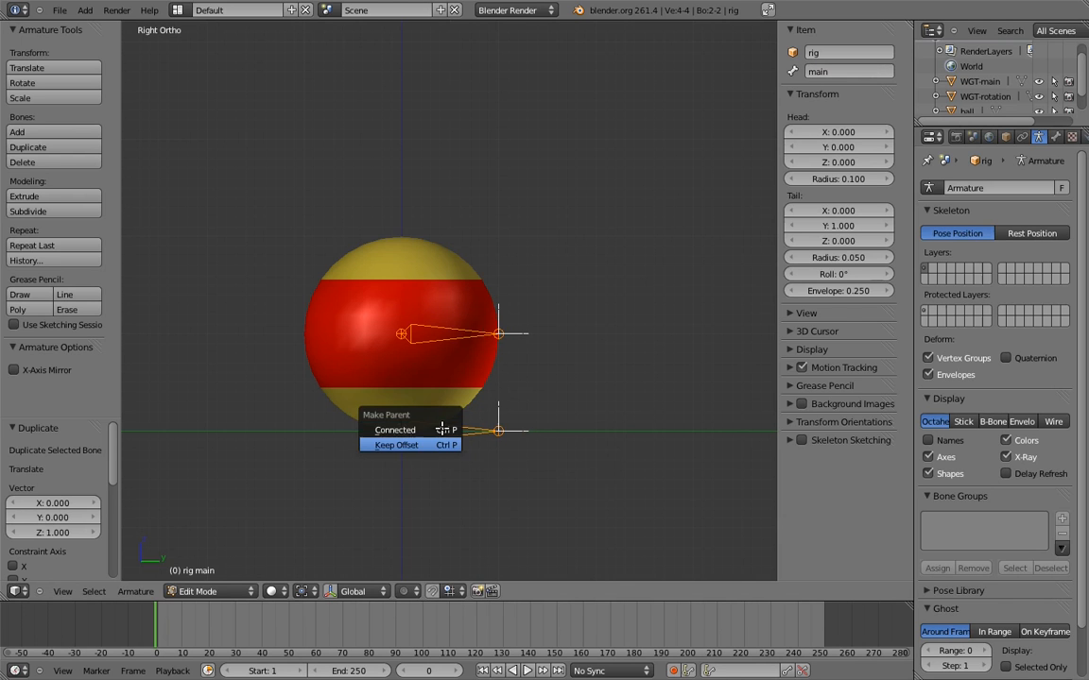
left_click(397, 444)
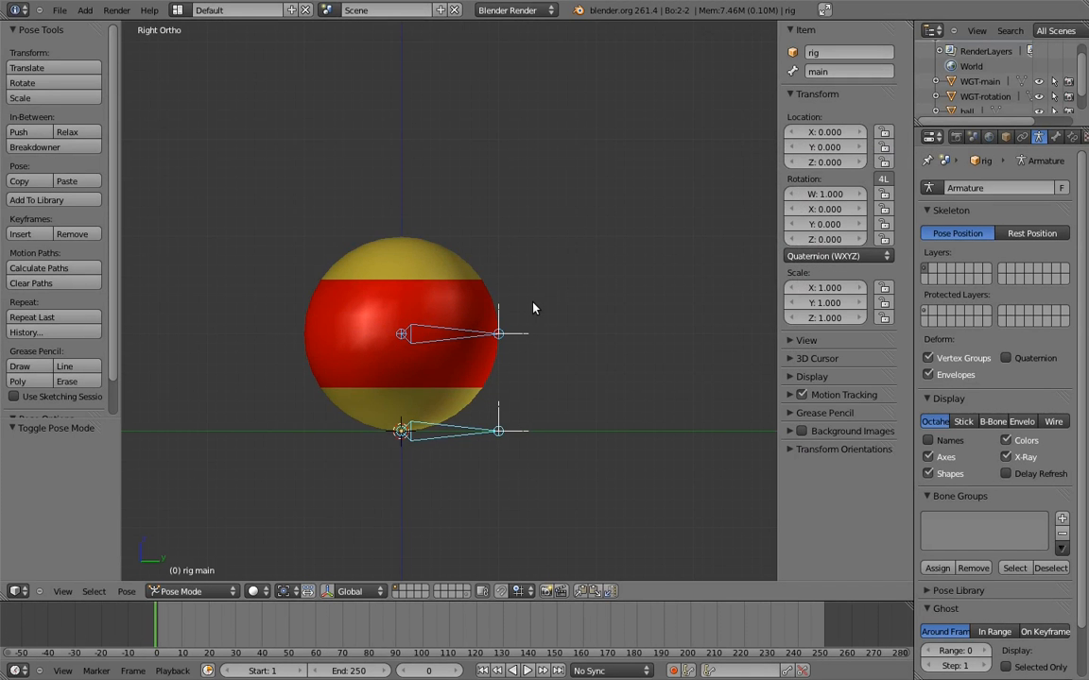
Step: Select the MCH-counter_spin bone in Pose Mode
left_click(450, 332)
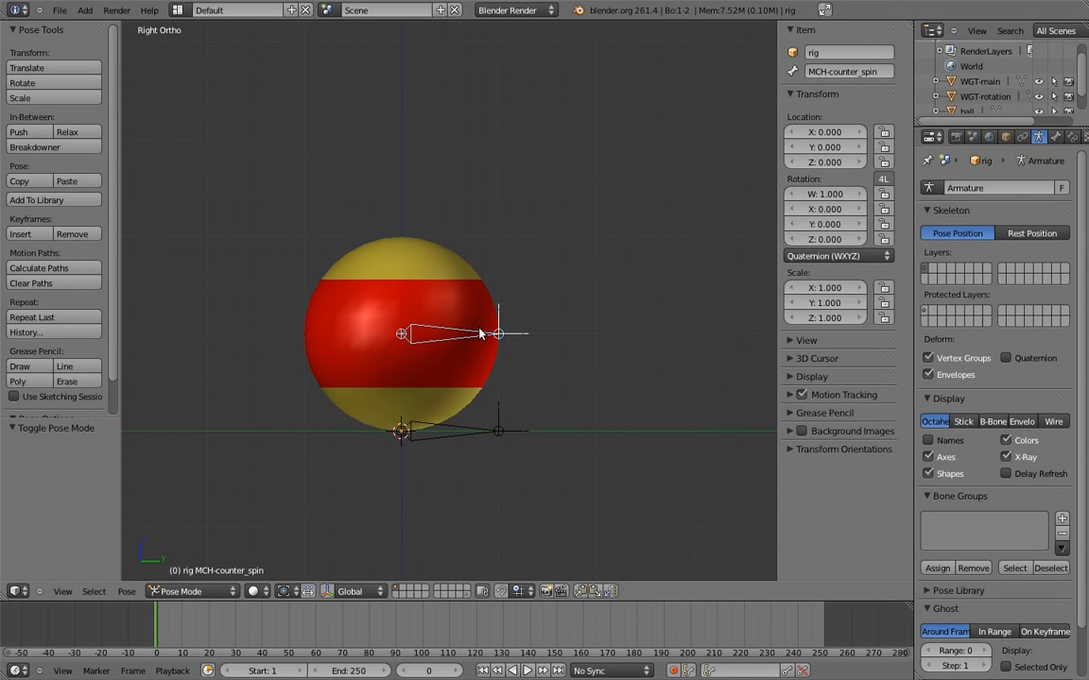
Step: Add a driver to the bone's X quaternion rotation and show it in a Graph Editor set to Drivers
right_click(828, 193)
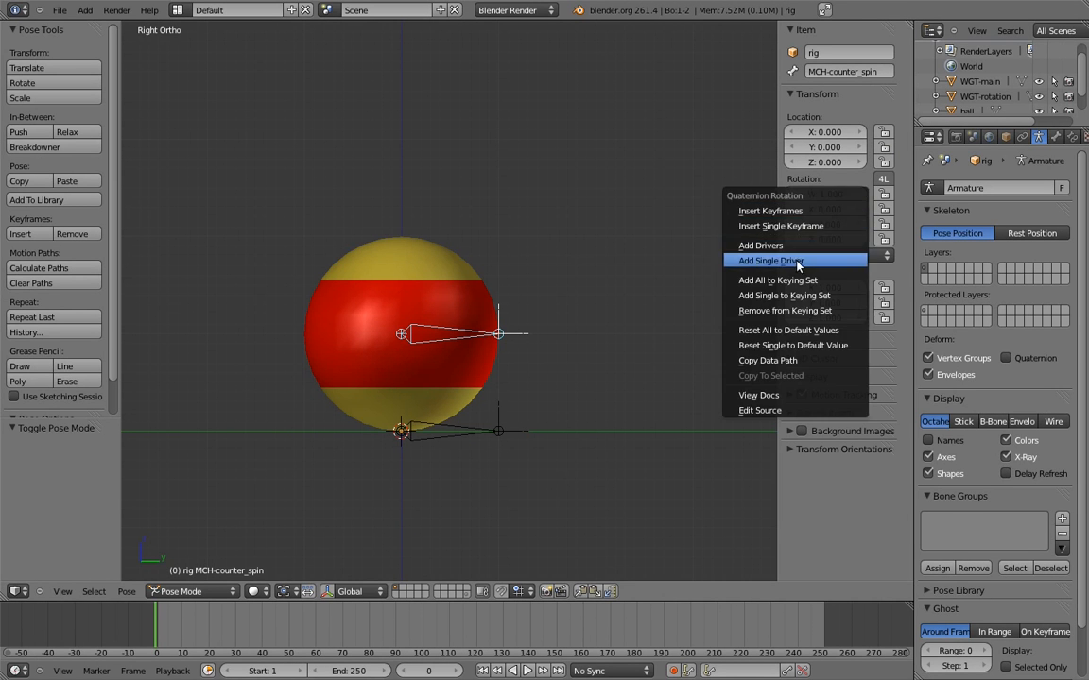
left_click(769, 261)
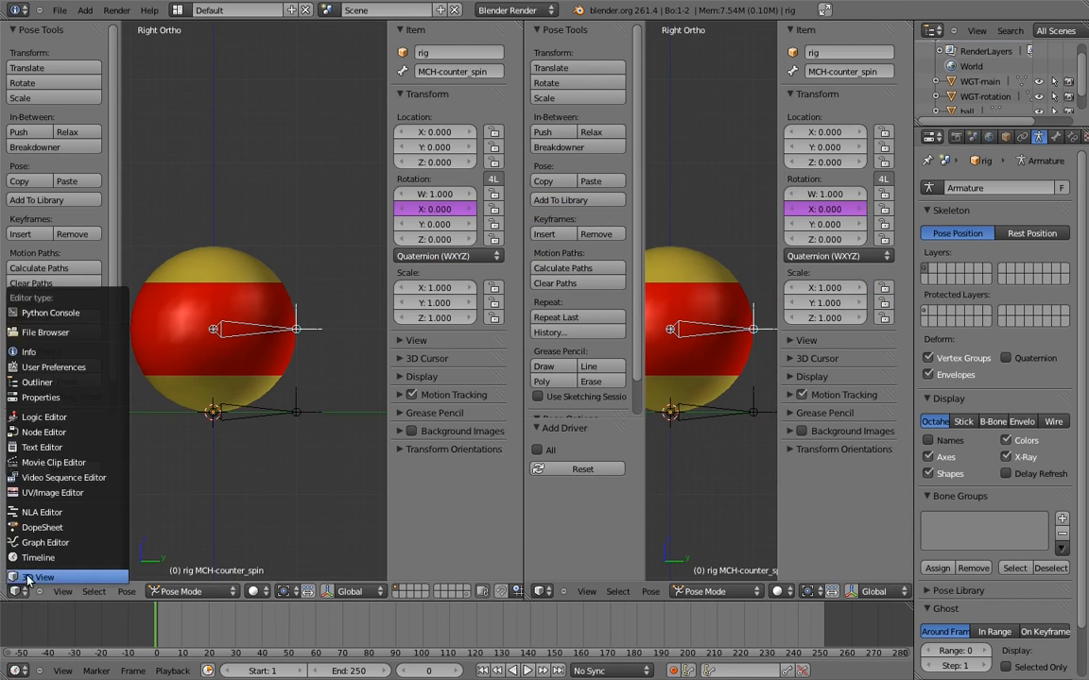
left_click(43, 576)
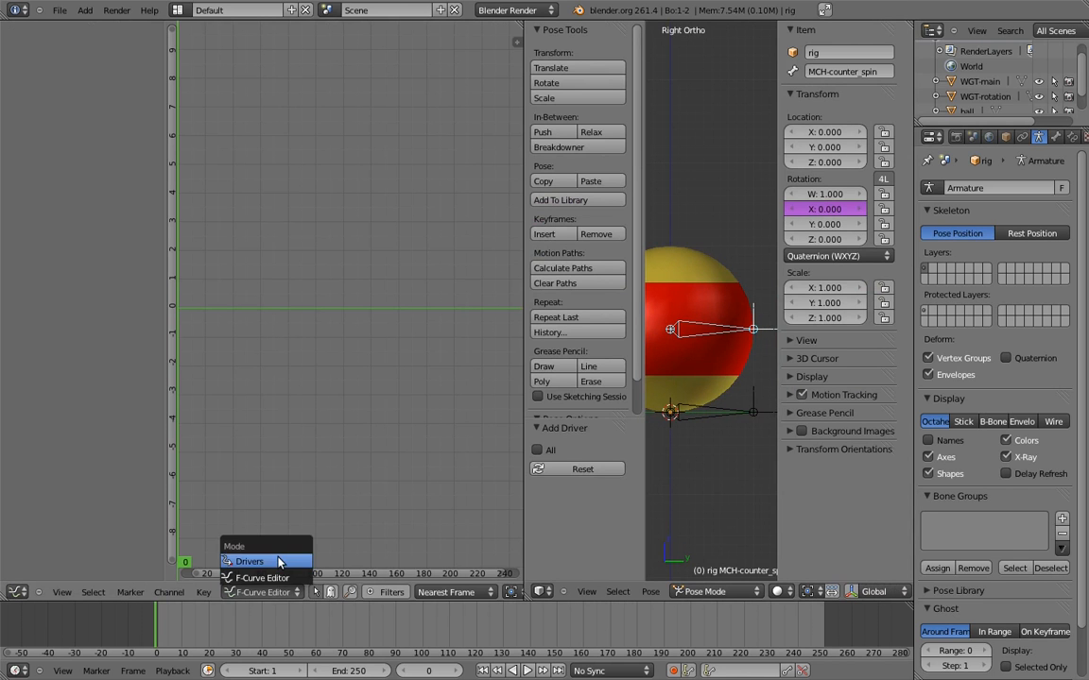
left_click(249, 561)
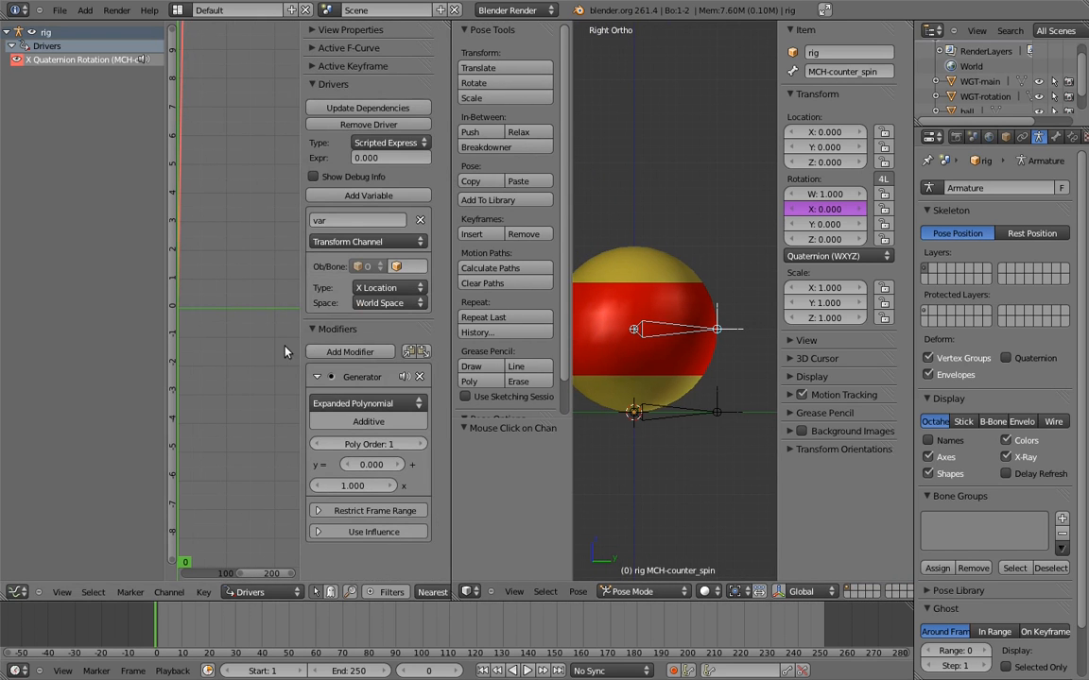
Step: Collapse the driver modifiers and make the variable read the X Rotation channel
left_click(312, 329)
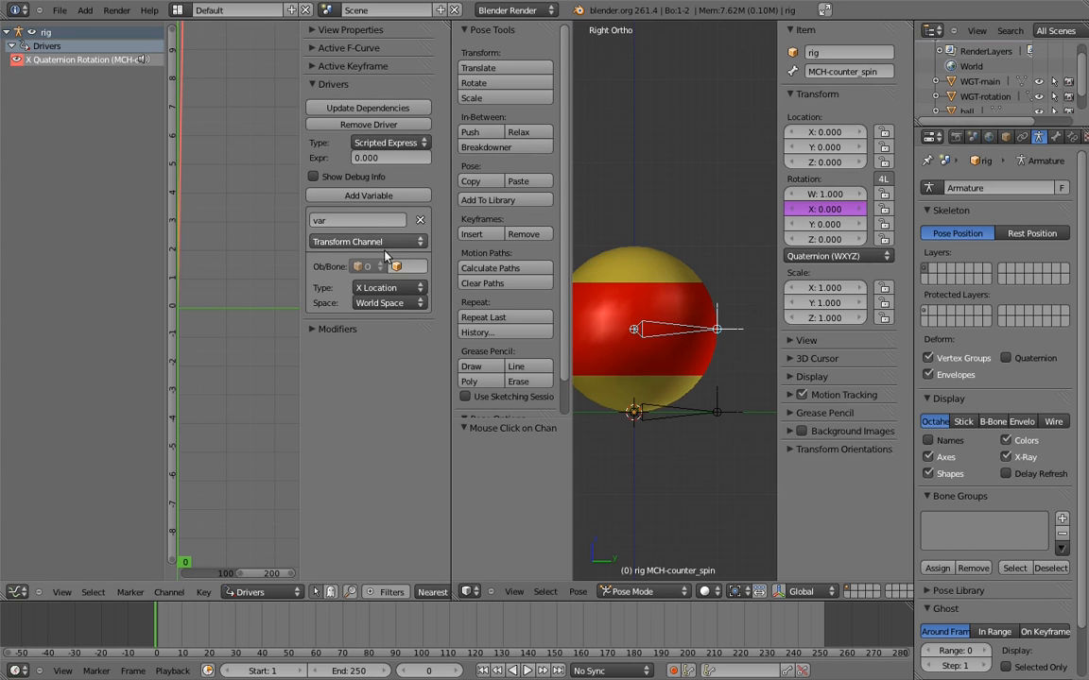
left_click(387, 287)
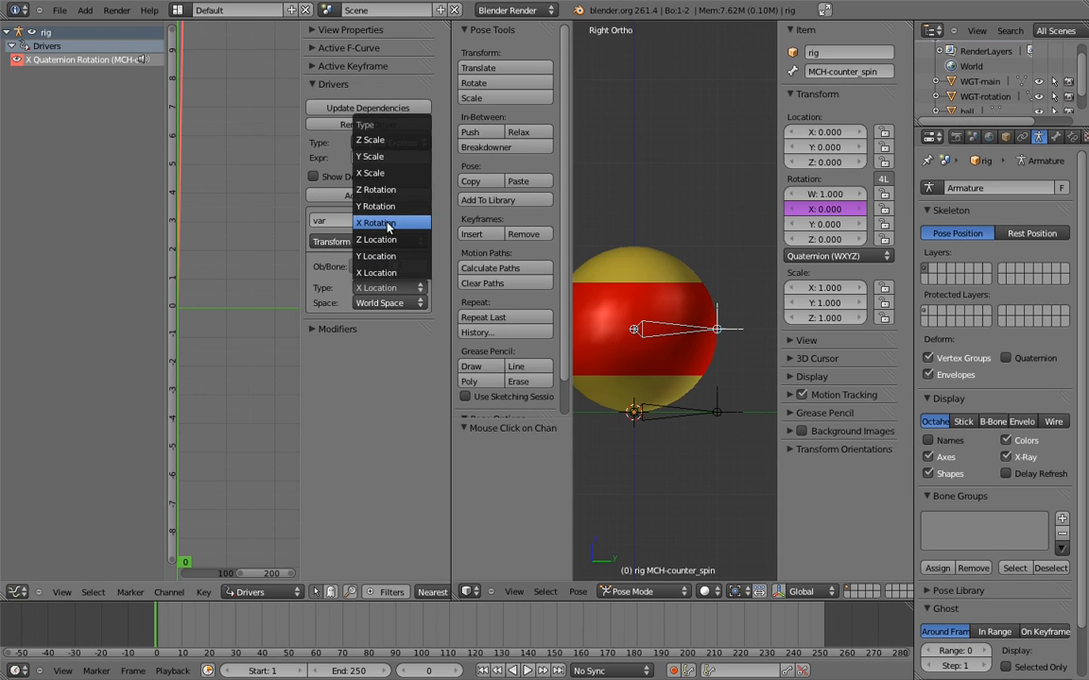
left_click(374, 223)
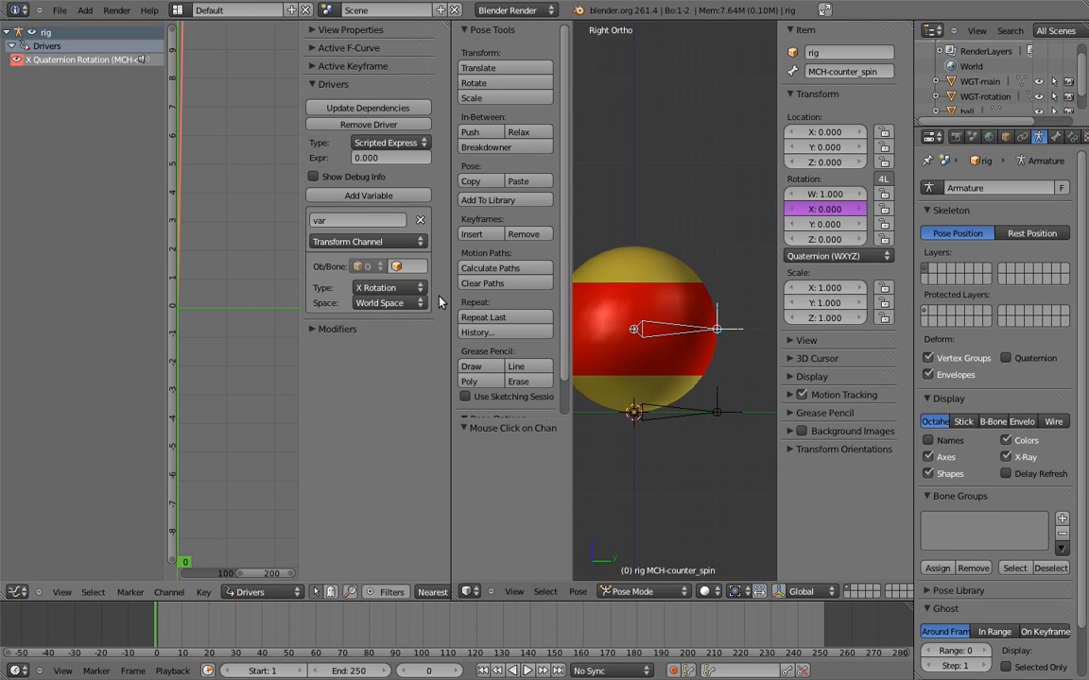
Step: Make the driver variable a Single Property targeting the rig's main bone
left_click(367, 242)
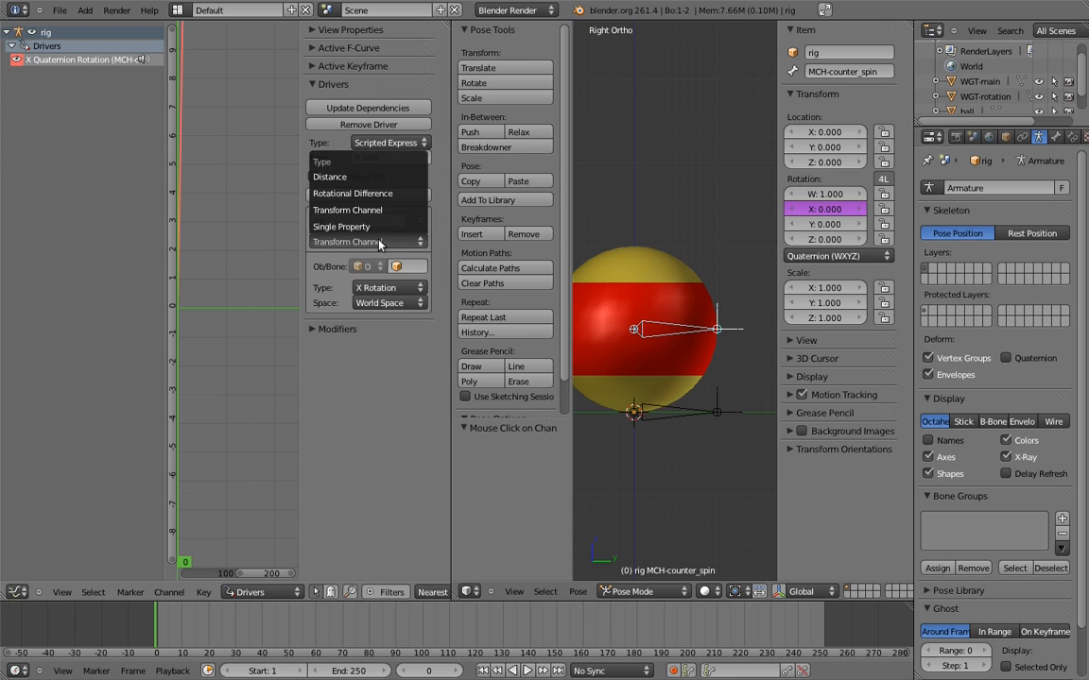
mouse_move(366, 227)
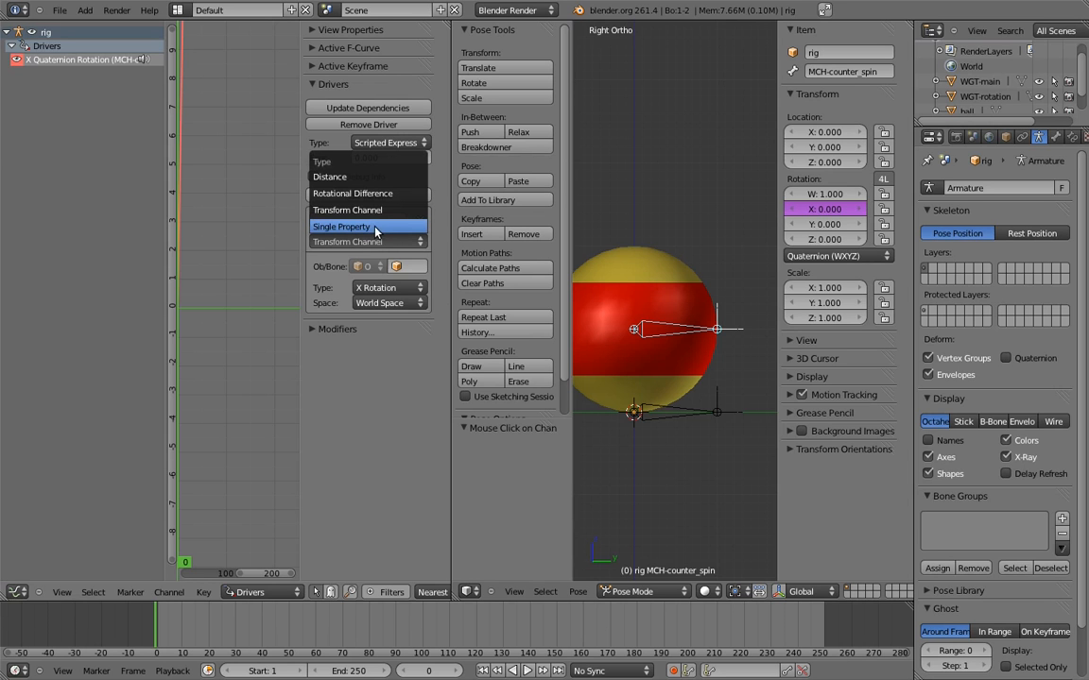
left_click(340, 227)
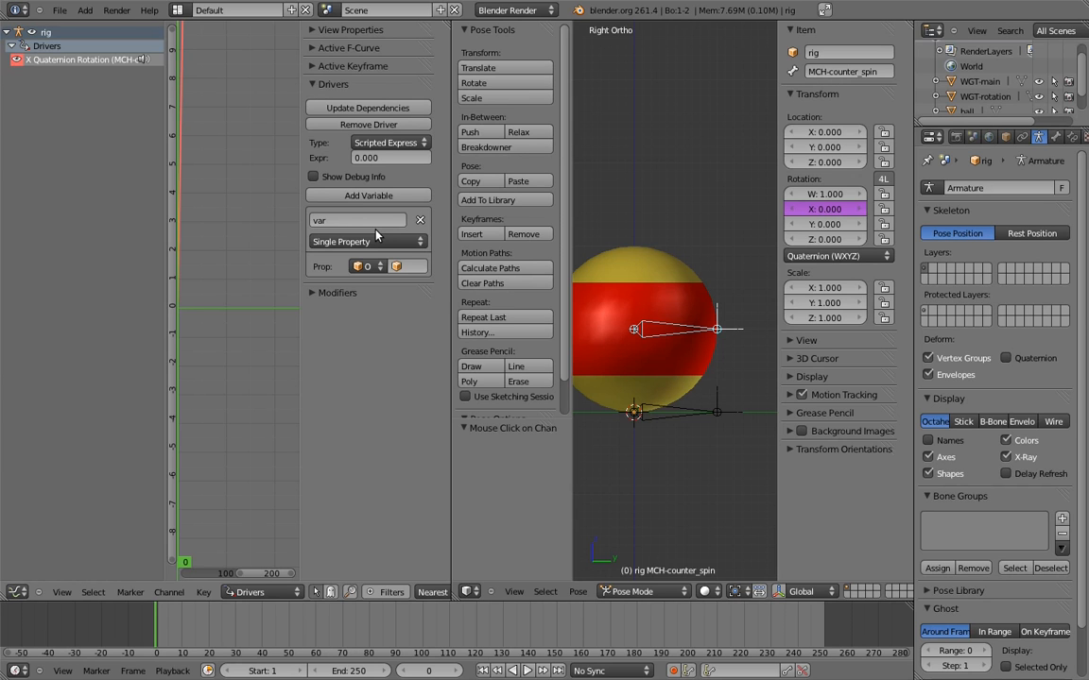
mouse_move(397, 287)
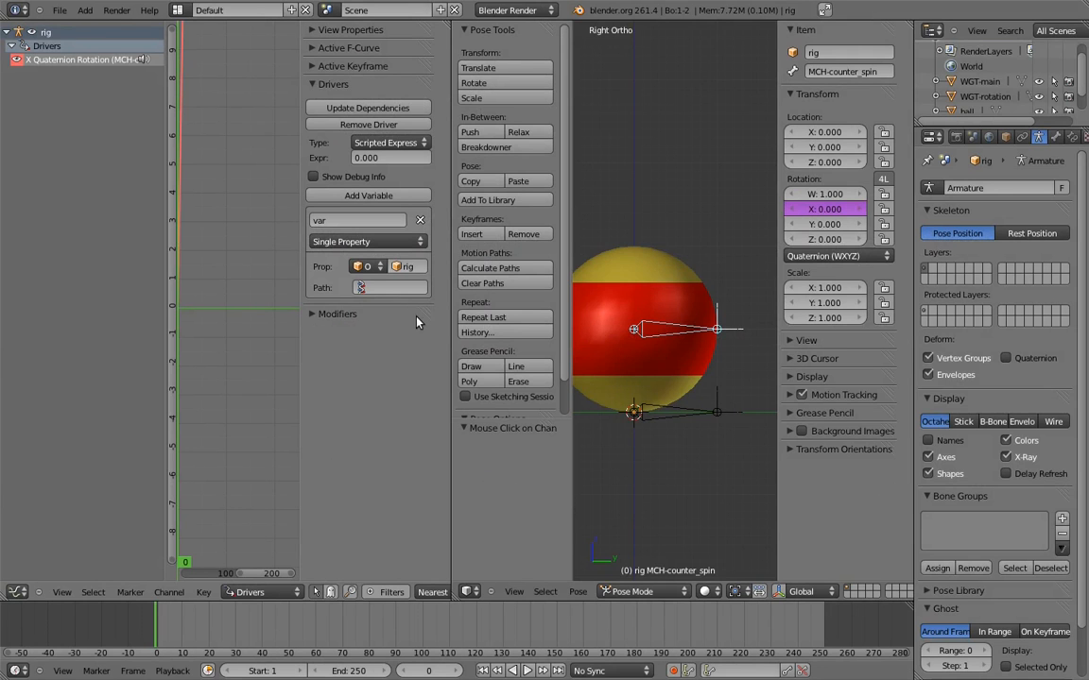
left_click(662, 412)
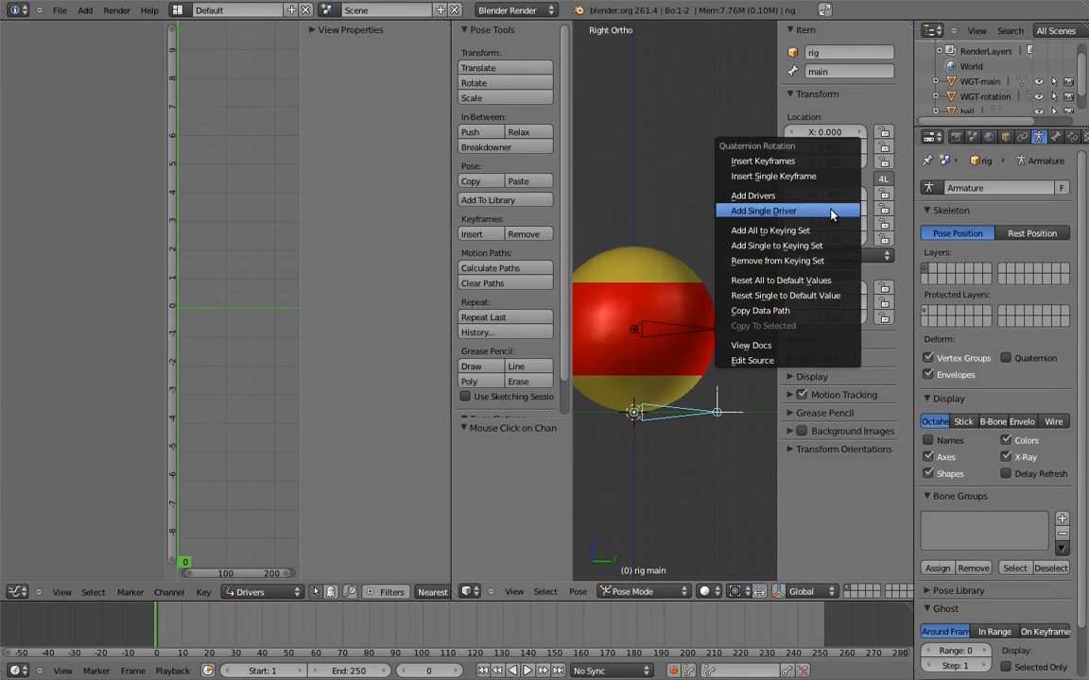
mouse_move(785, 310)
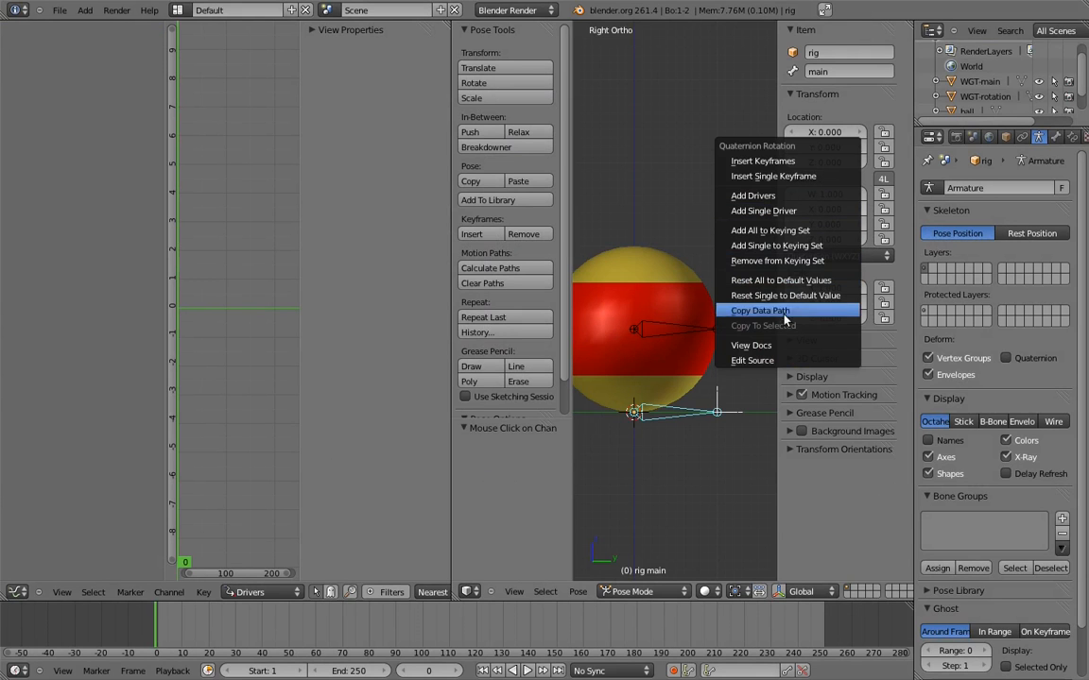
mouse_move(792, 314)
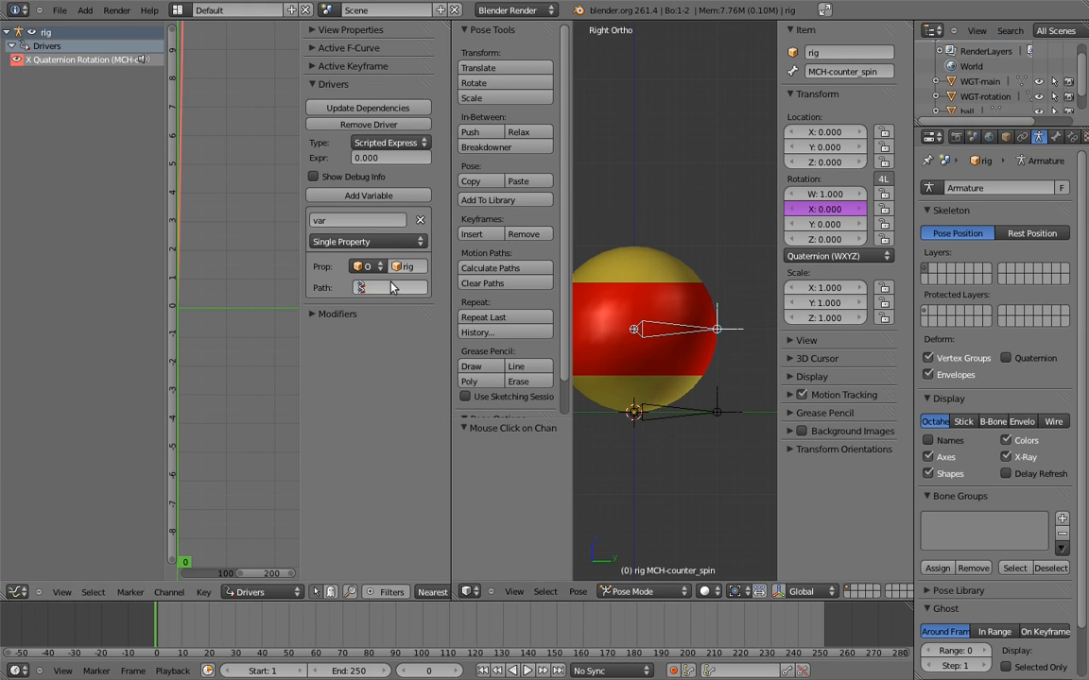
mouse_move(393, 291)
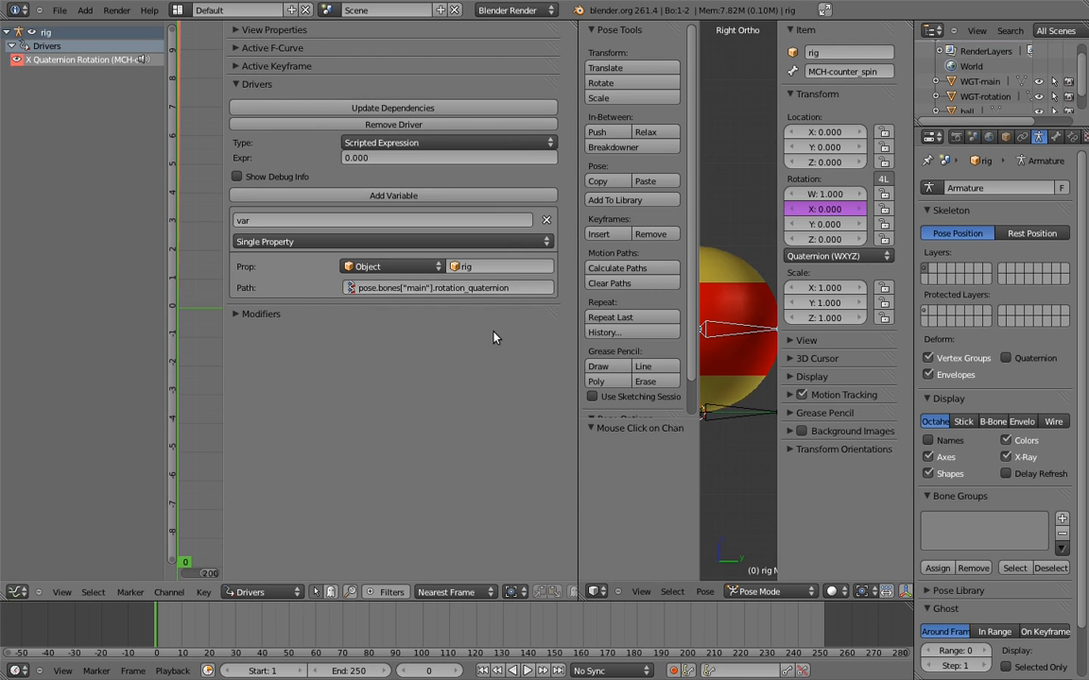
Step: Set the variable's data path to pose.bones["main"].rotation_quaternion
left_click(444, 287)
type(".x")
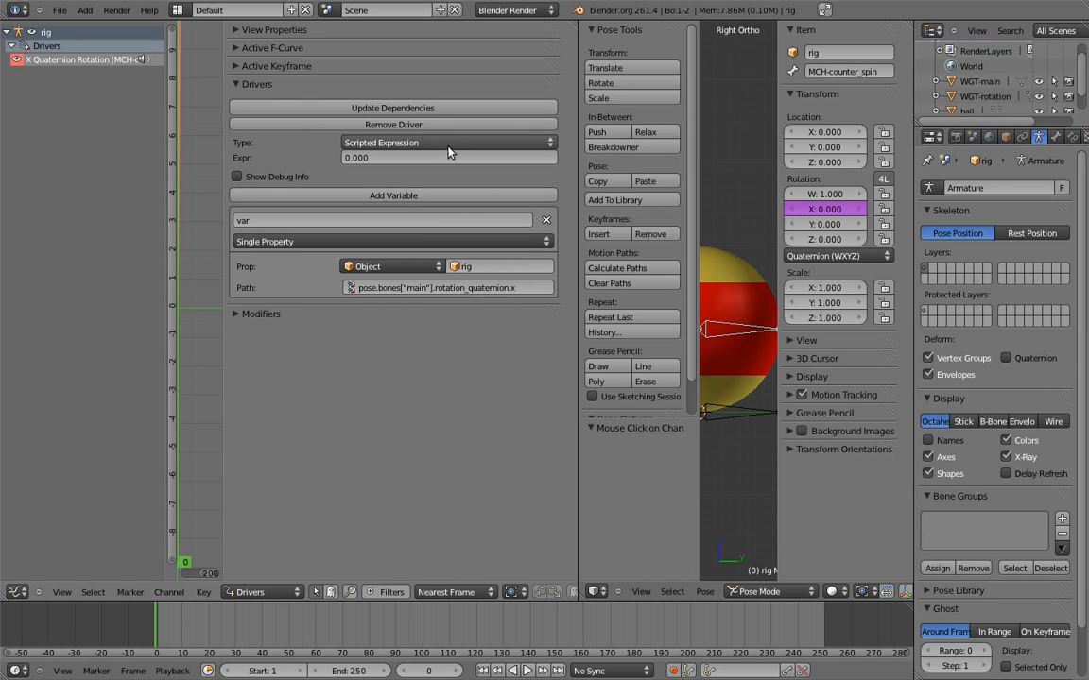
Step: Change the driver type from Scripted Expression to Sum Values
left_click(450, 144)
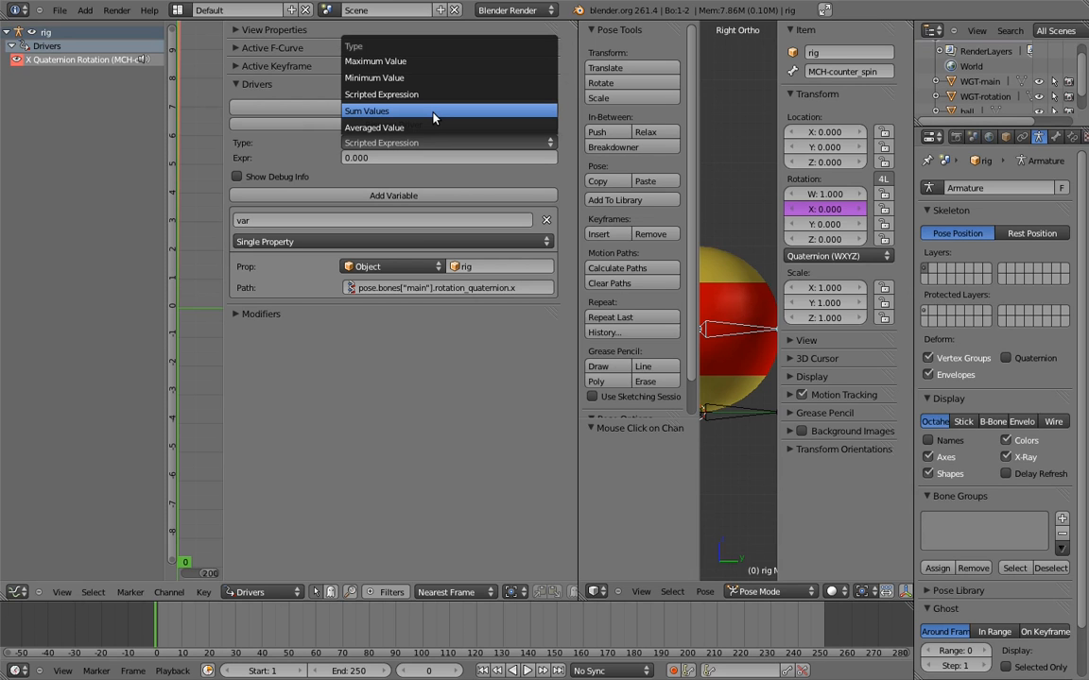
left_click(367, 110)
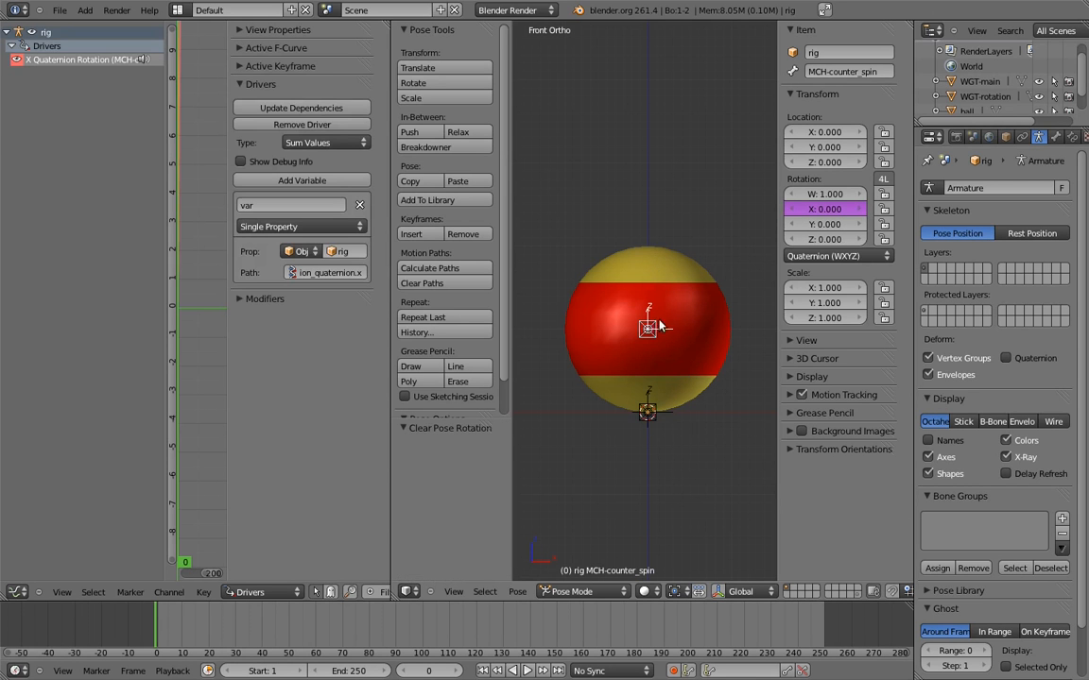
mouse_move(688, 314)
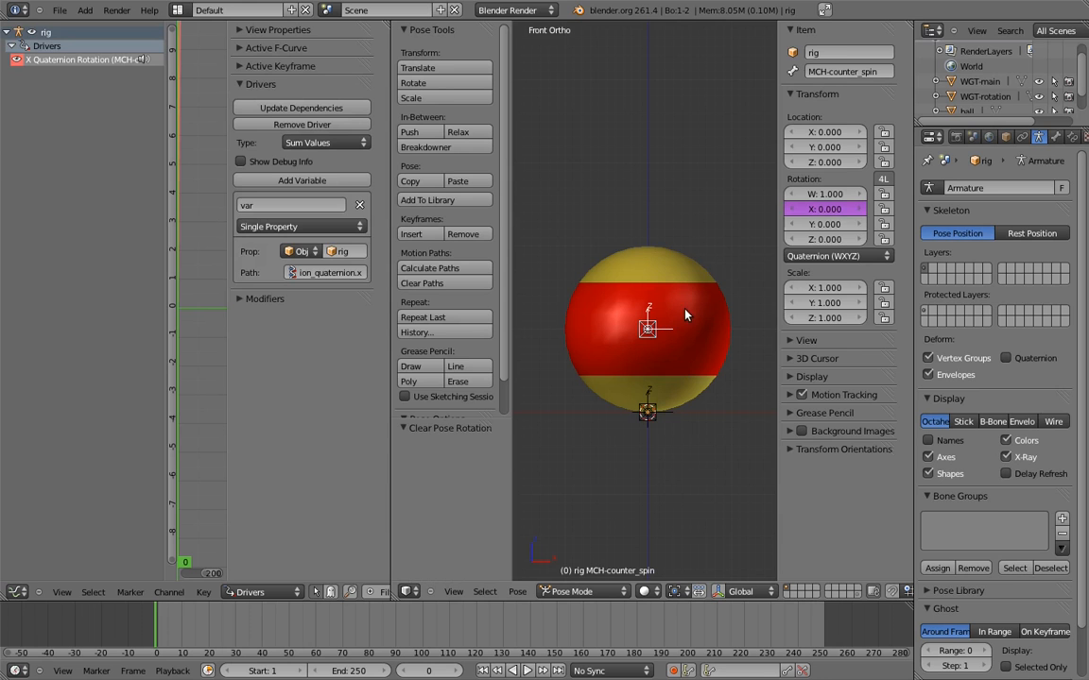
Step: Copy the X rotation driver and paste it onto the other quaternion rotation channels
right_click(824, 208)
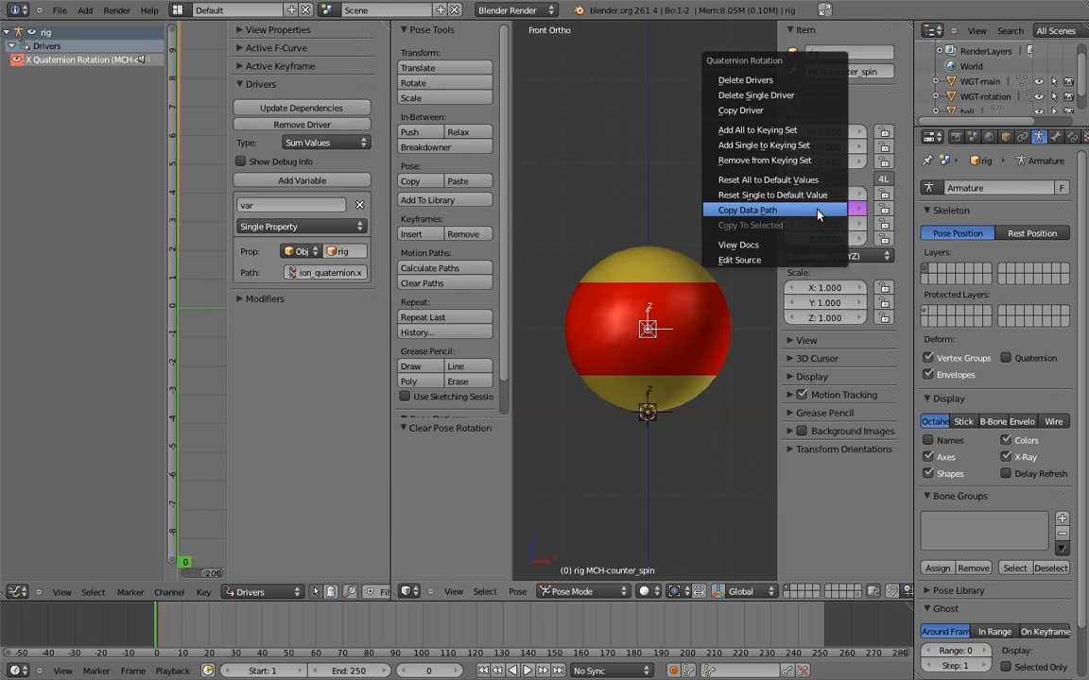
mouse_move(809, 110)
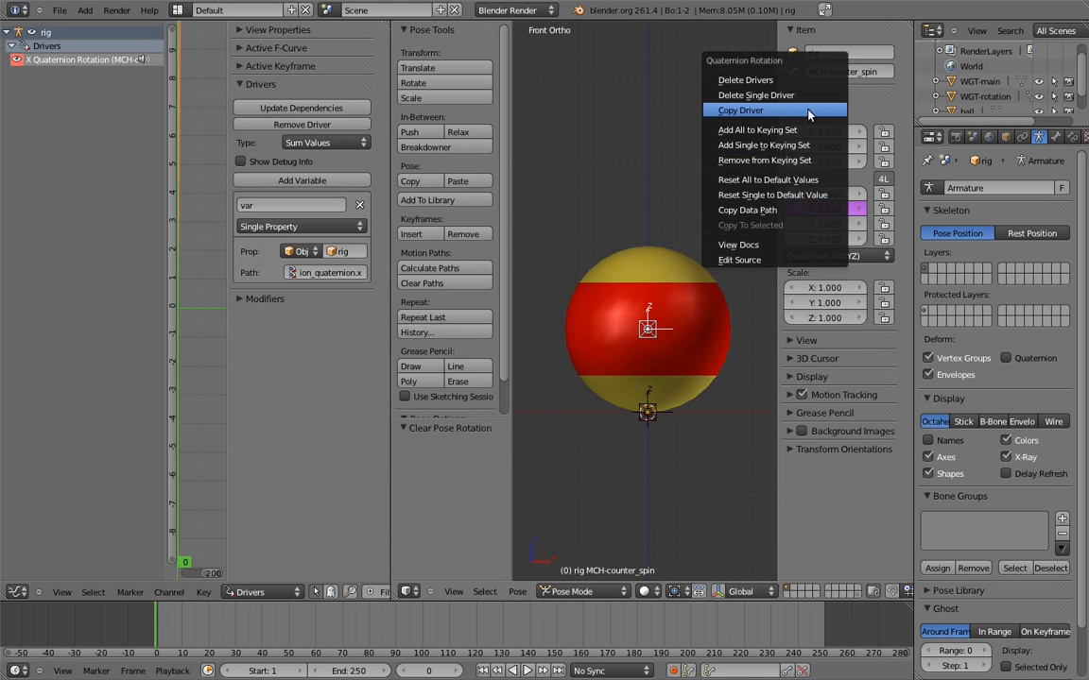
left_click(741, 109)
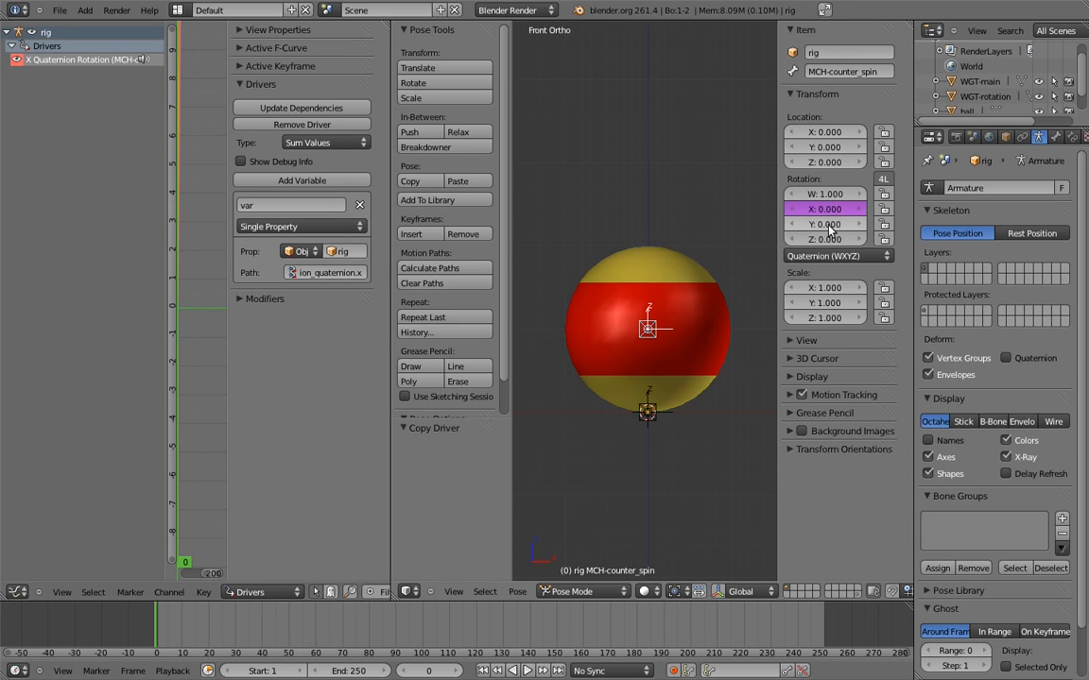
right_click(824, 208)
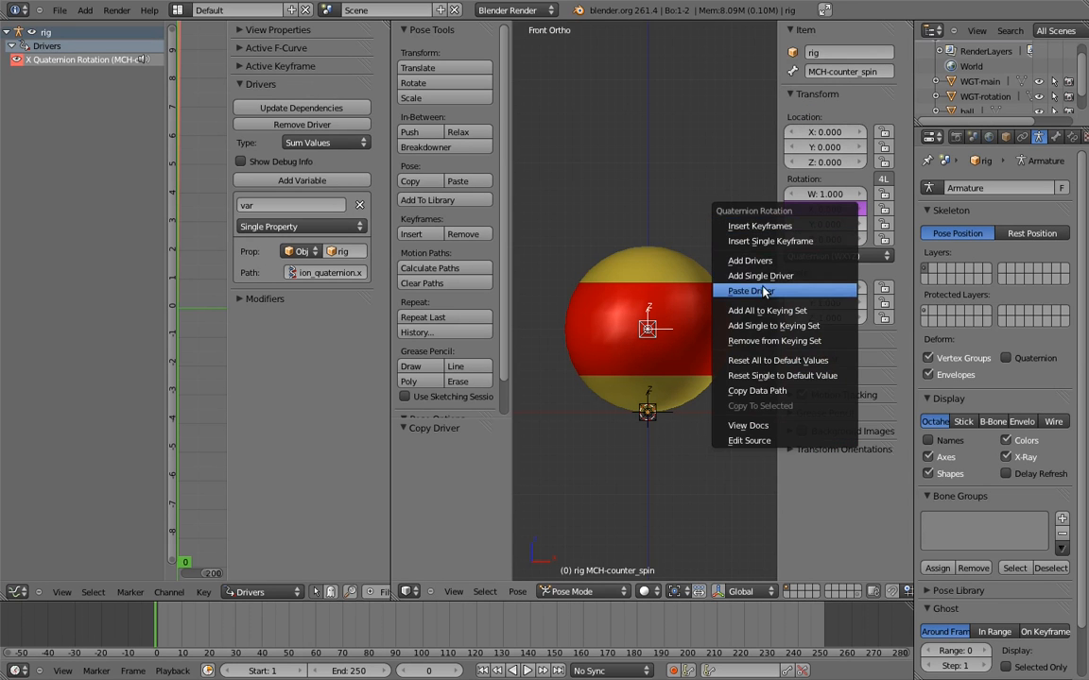
left_click(749, 291)
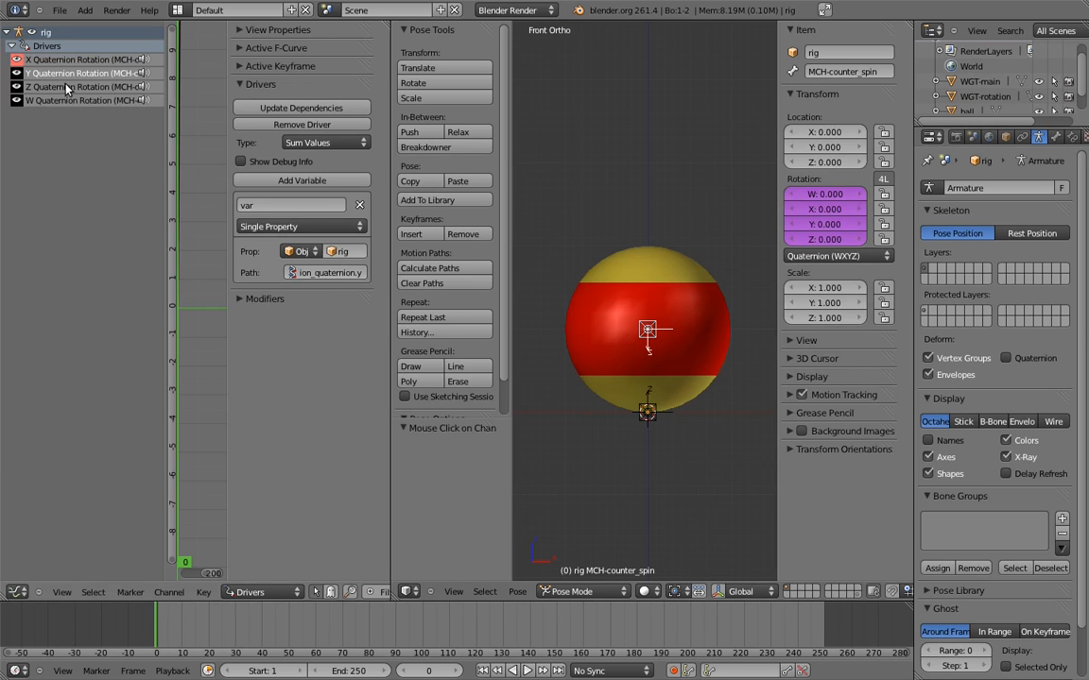
Step: Select the main bone and rotate it to test the counter-spin drivers
left_click(325, 273)
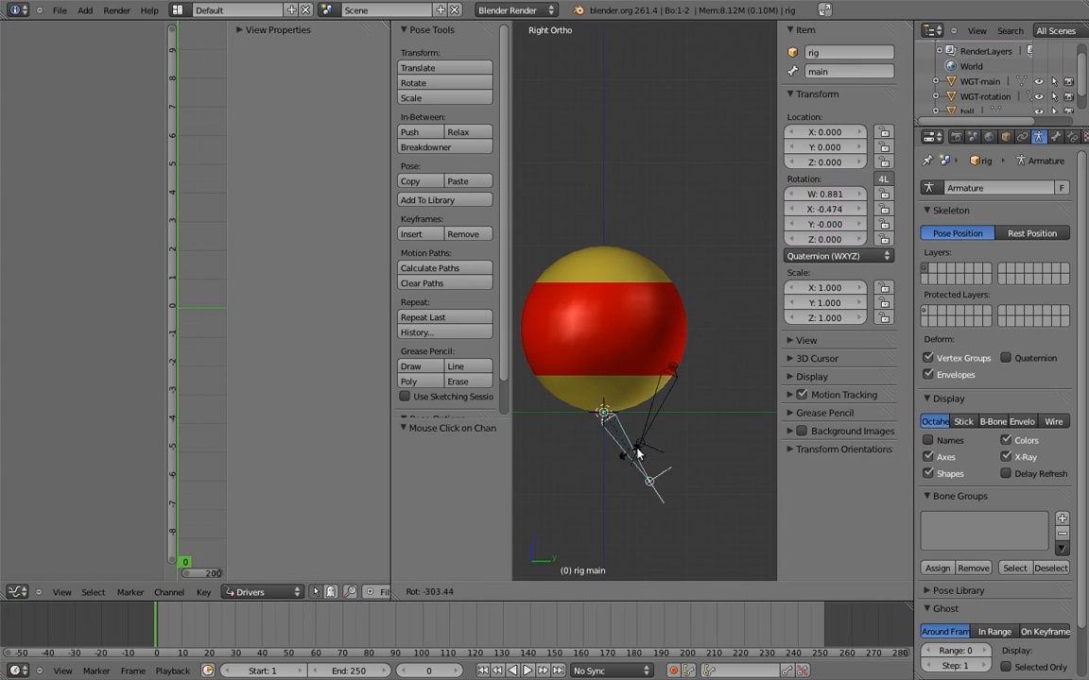
left_click_drag(643, 444, 586, 325)
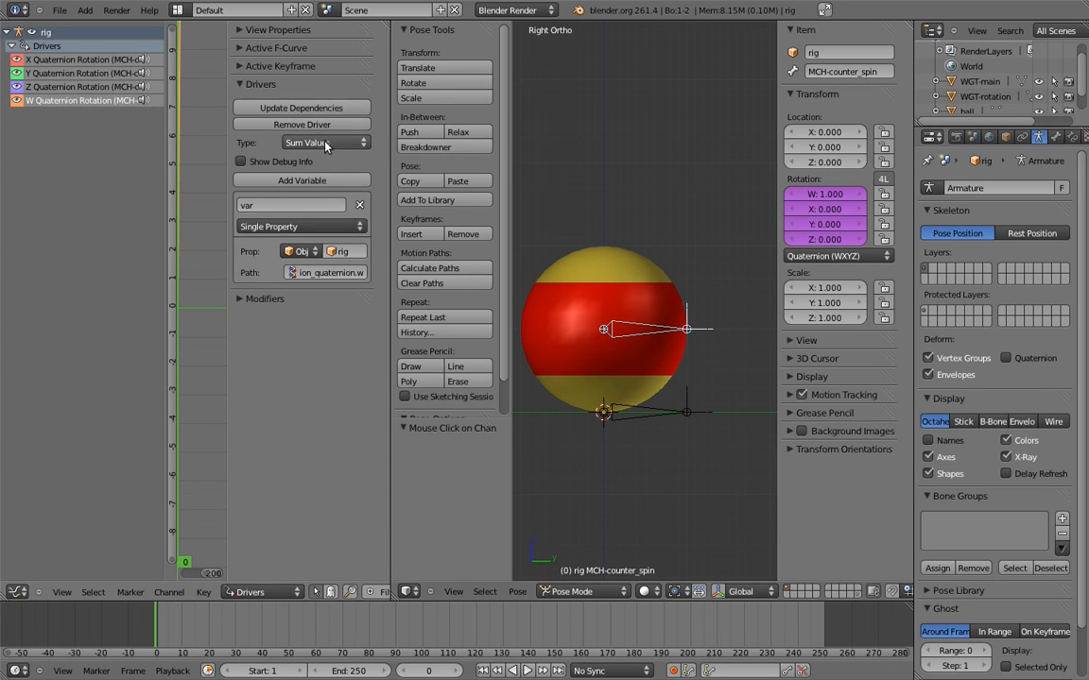
left_click(325, 142)
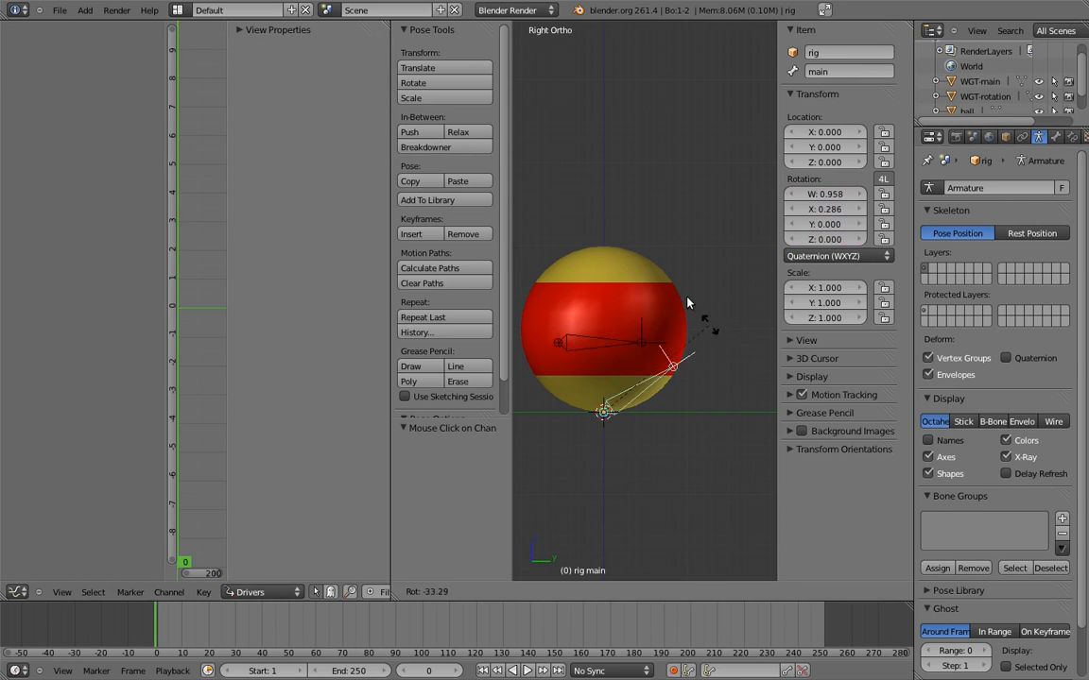
left_click_drag(688, 303, 586, 522)
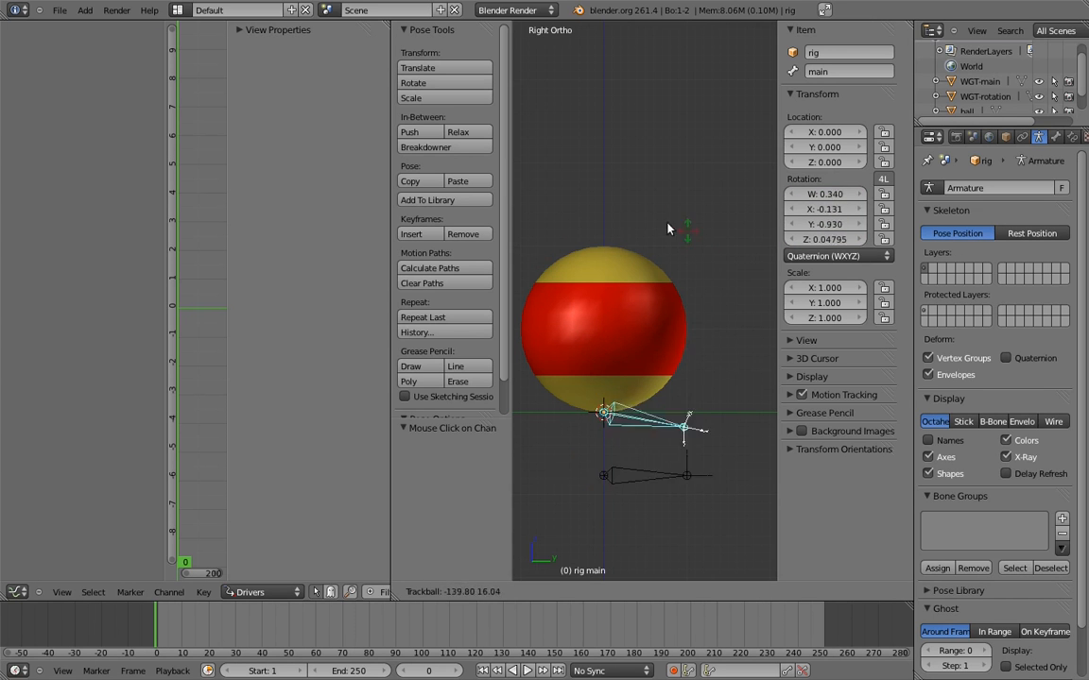
left_click(661, 328)
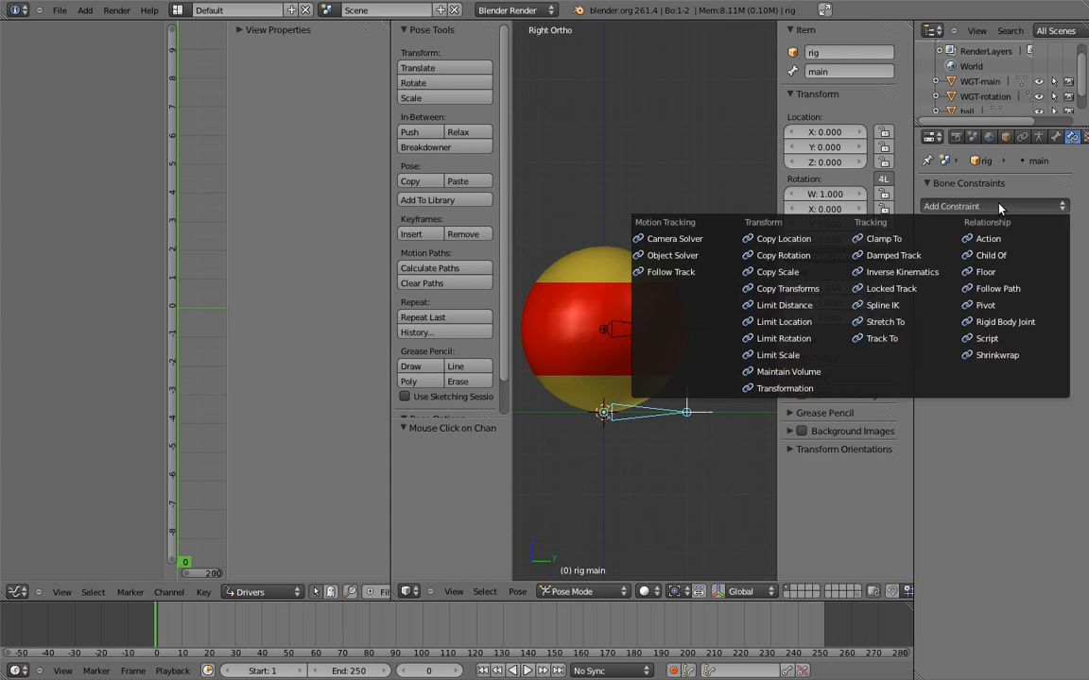
Step: Add a Maintain Volume constraint to the main bone with Z as its free axis
left_click(788, 370)
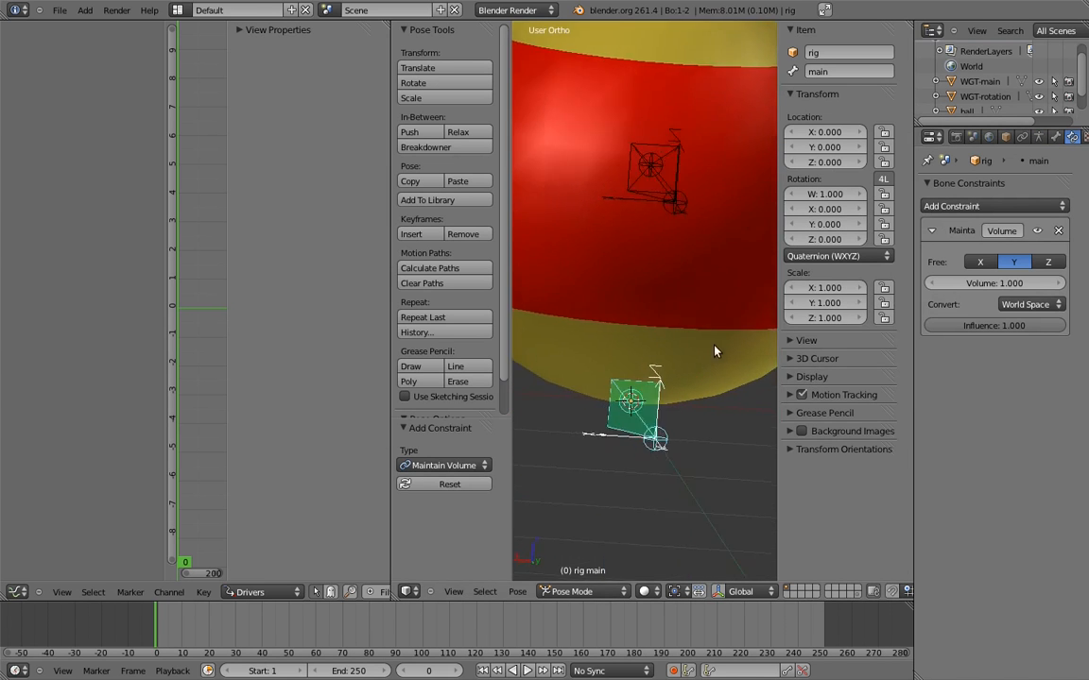
left_click(1047, 261)
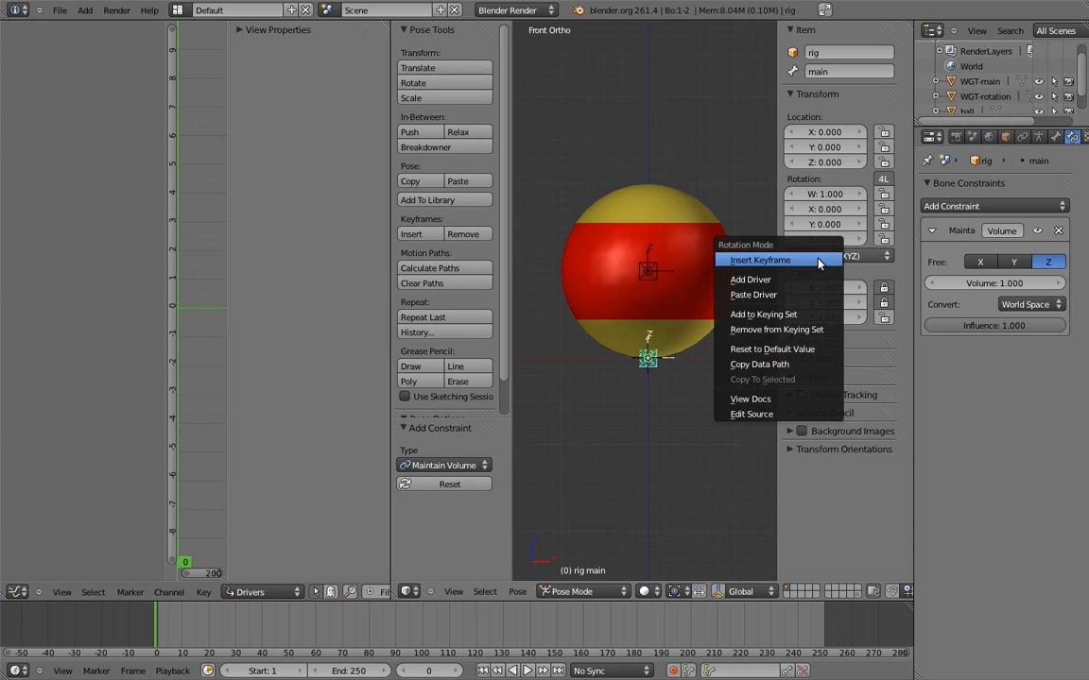
Step: Add a driver to the main bone's Rotation Mode and select it in the Drivers editor
left_click(750, 279)
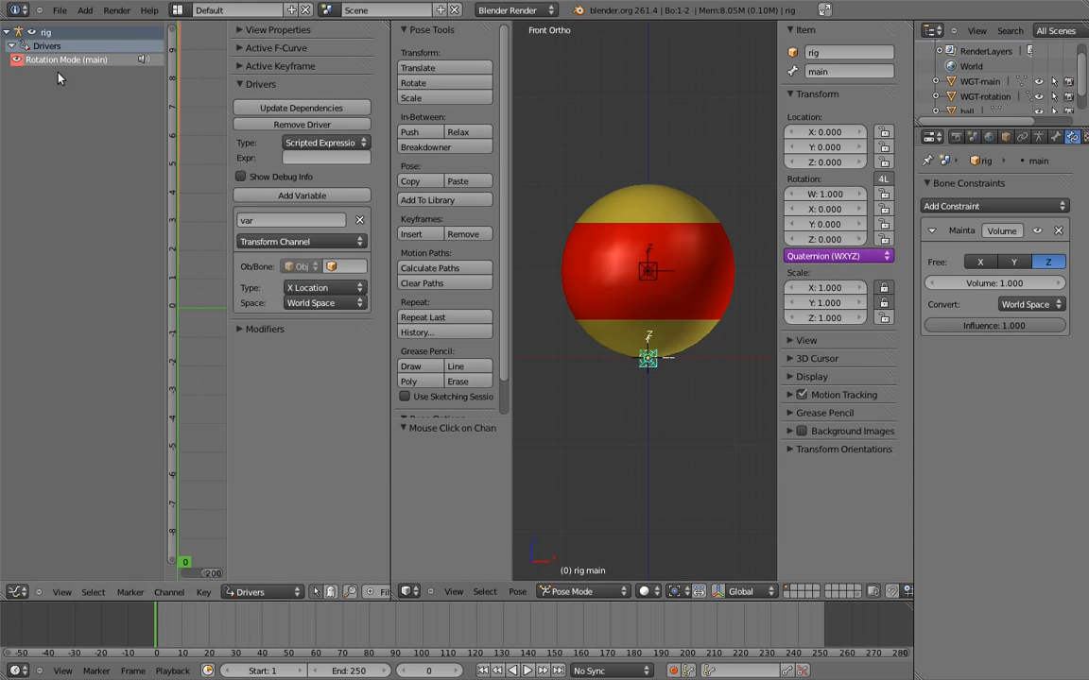
left_click(321, 159)
type("0")
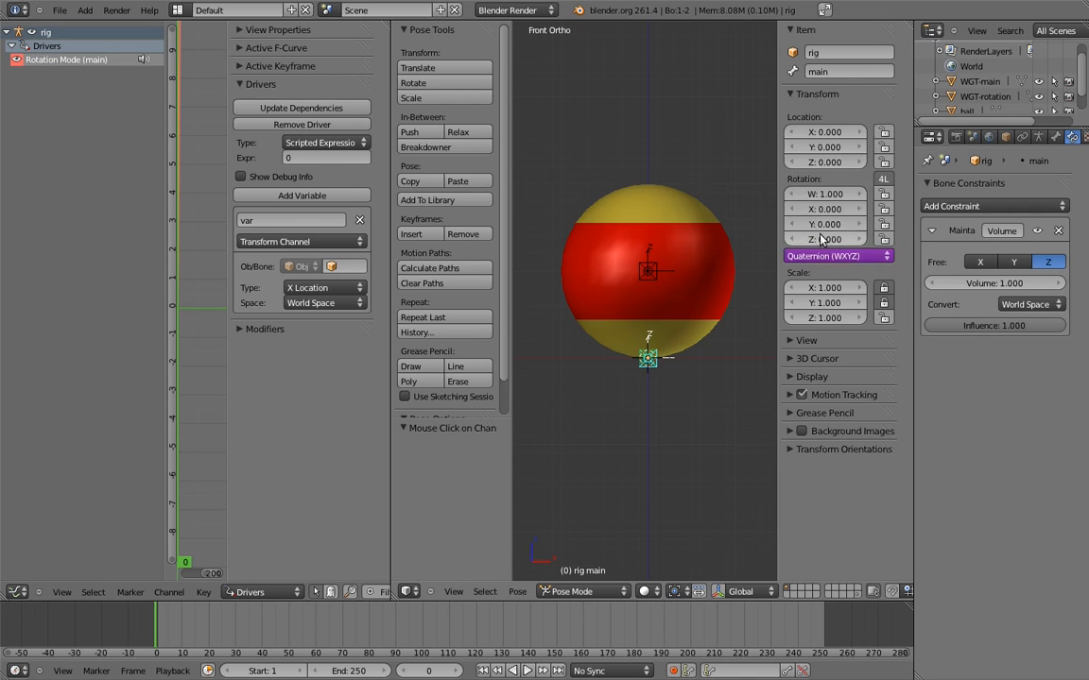
left_click(824, 238)
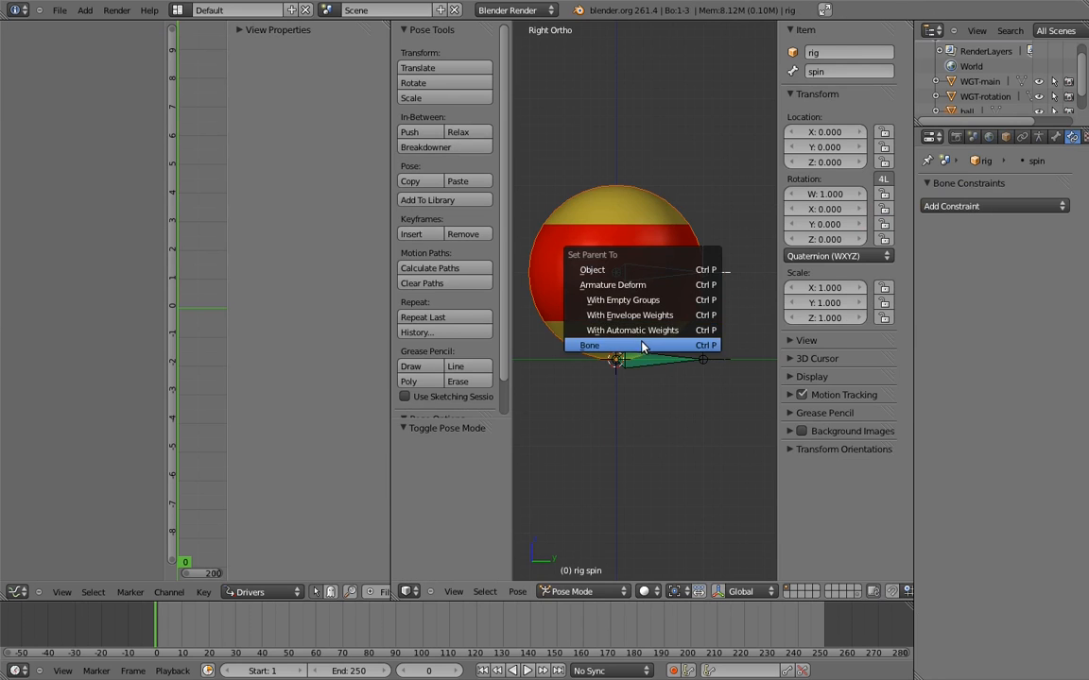
Step: Parent the new spin bone to the active bone using the Bone option
left_click(590, 344)
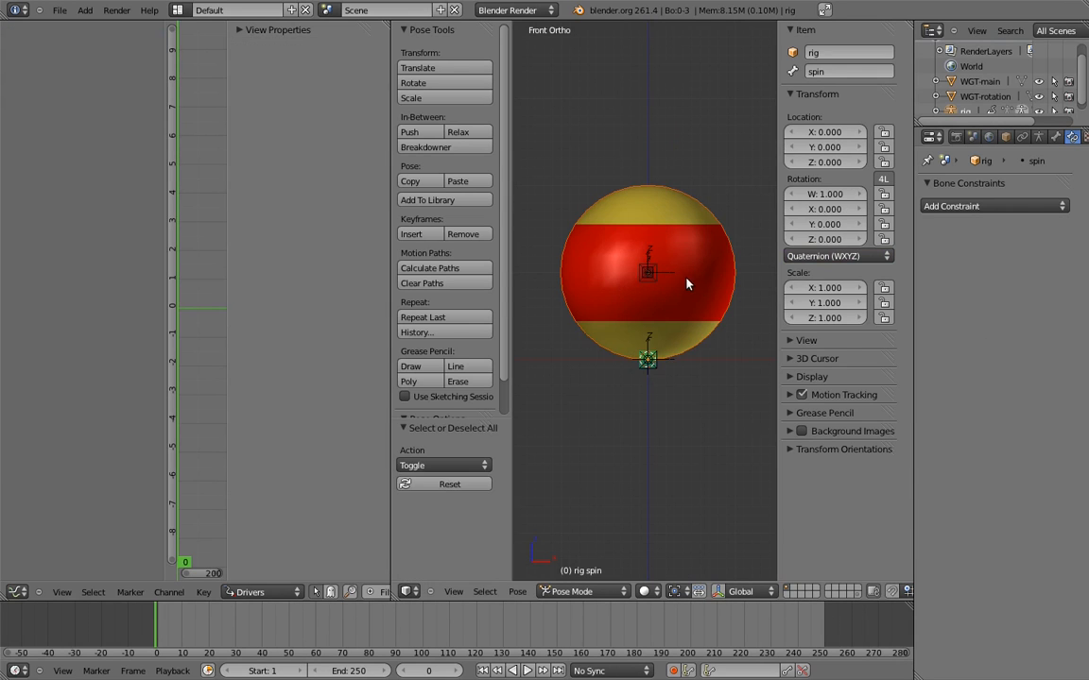
mouse_move(684, 280)
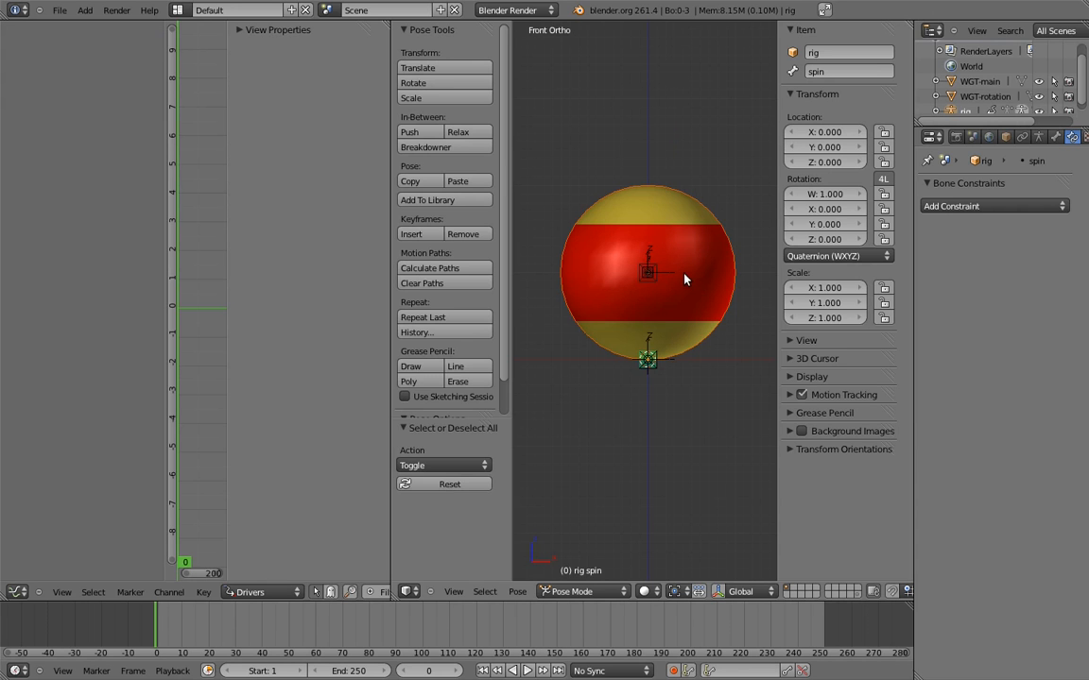
mouse_move(665, 260)
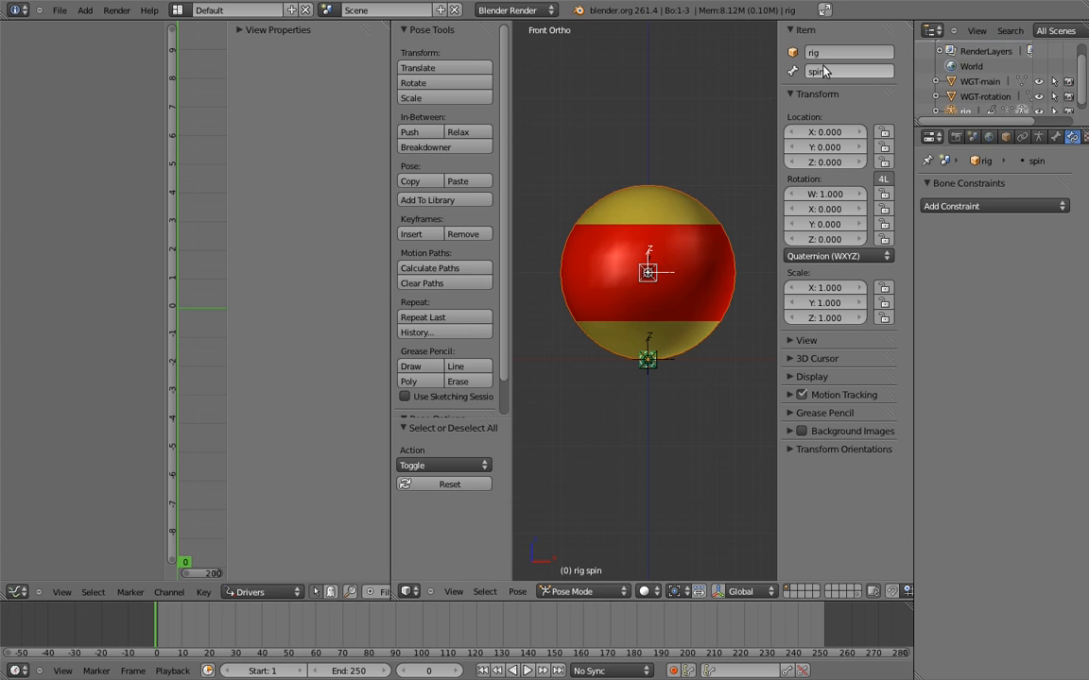
Step: Rename the spin bone to MCH-spin in the N panel
double_click(846, 72)
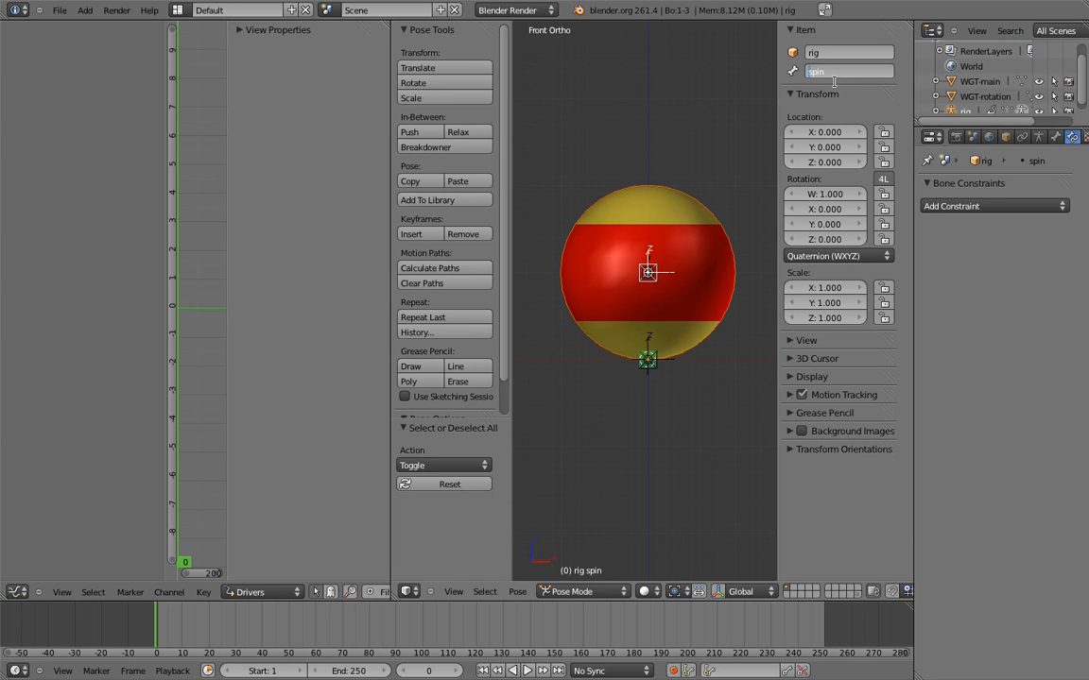
type("MCH-spin")
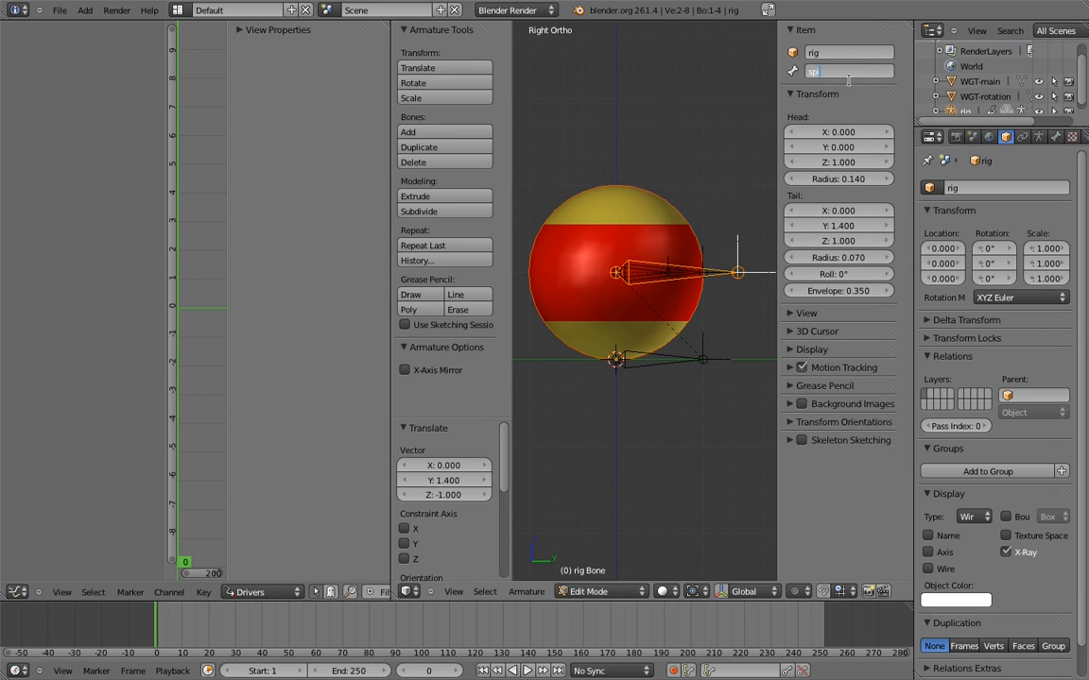
Step: Name the new bone 'spin', return to Pose Mode and start adding a rotation-copying constraint
type("spin")
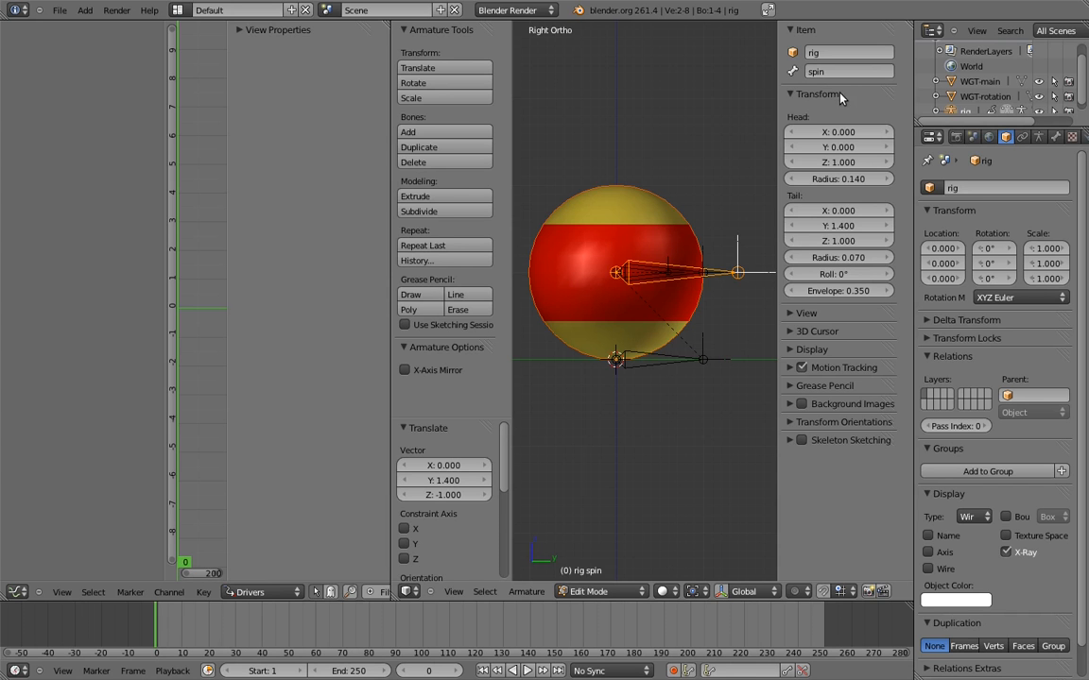
left_click(601, 590)
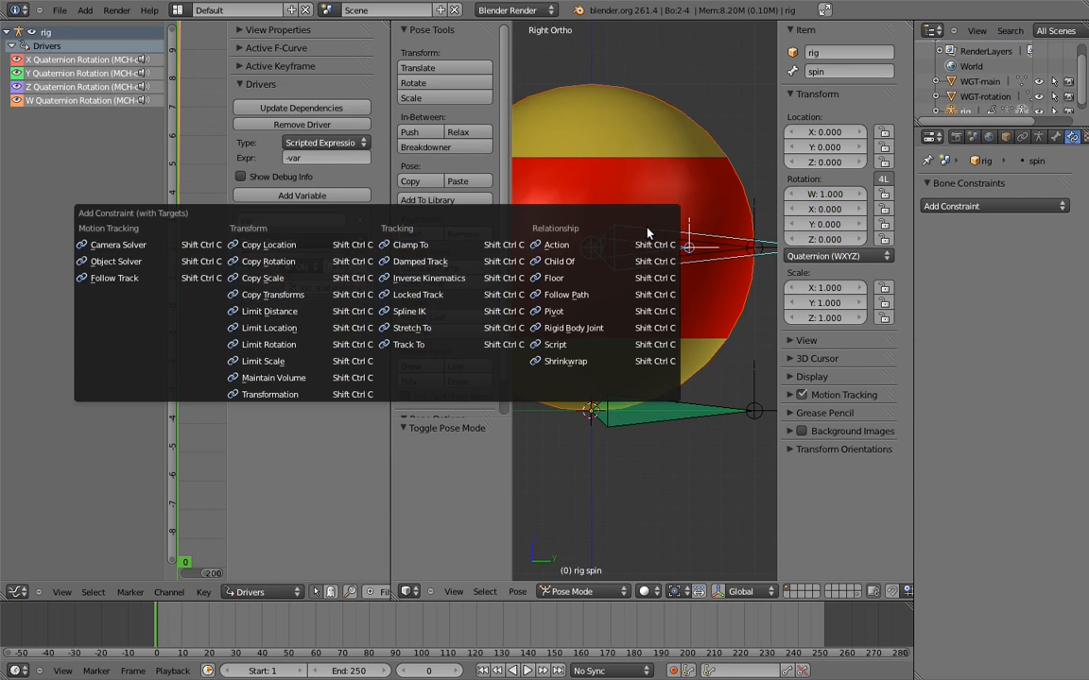
mouse_move(269, 246)
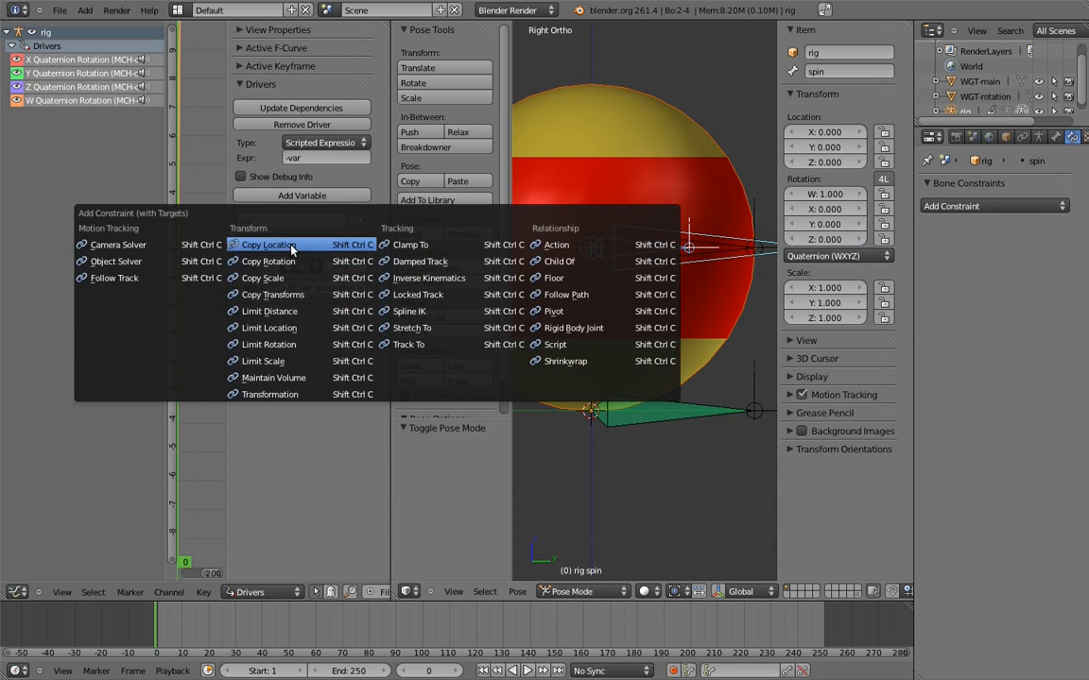
left_click(269, 246)
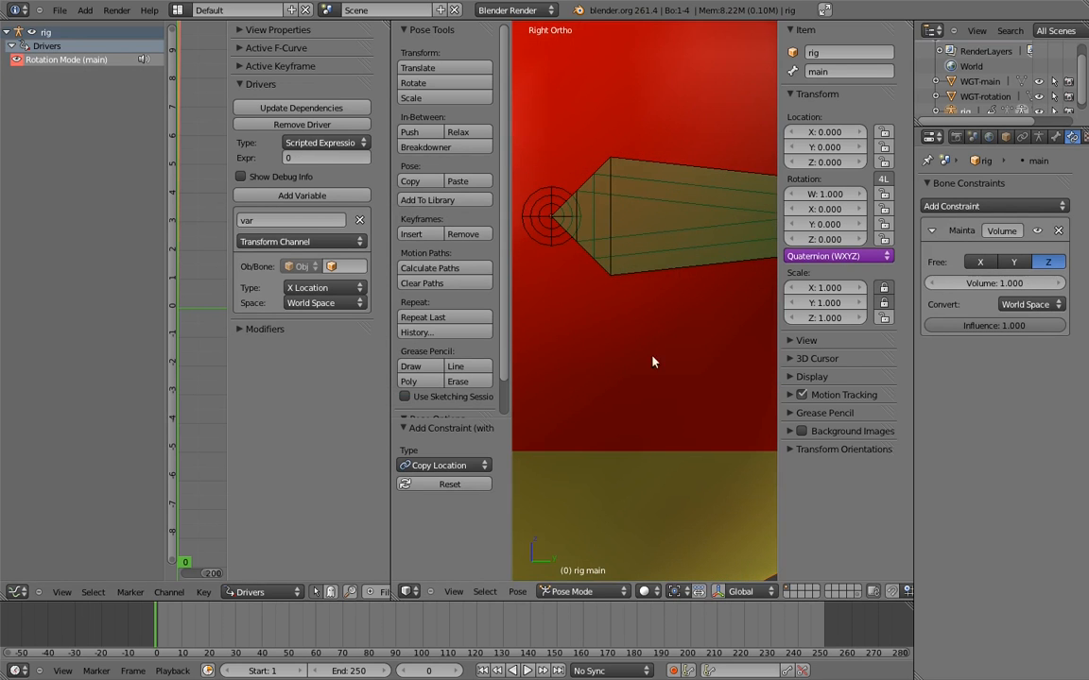
mouse_move(695, 179)
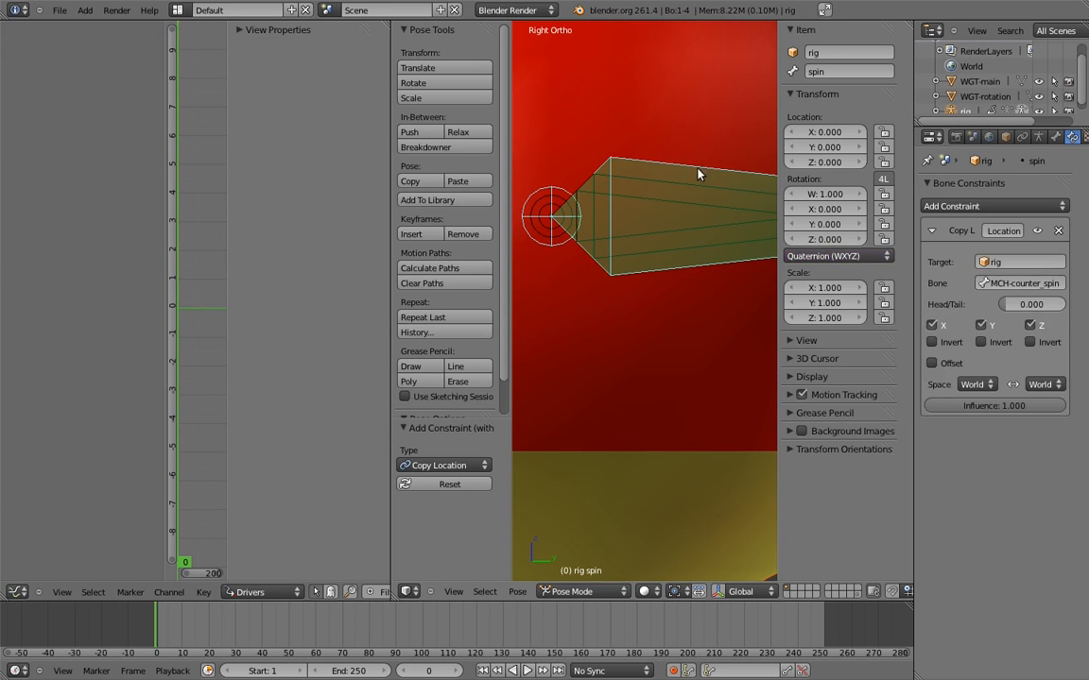
Step: Select MCH-spin and add a Copy Rotation constraint to it
left_click(450, 427)
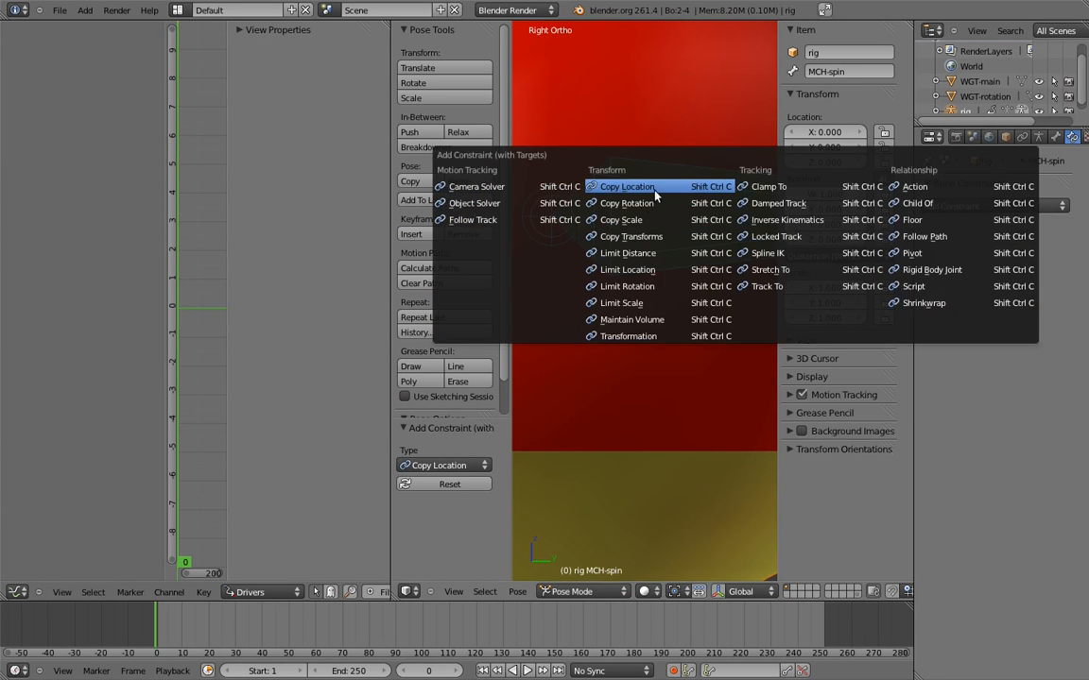
left_click(627, 202)
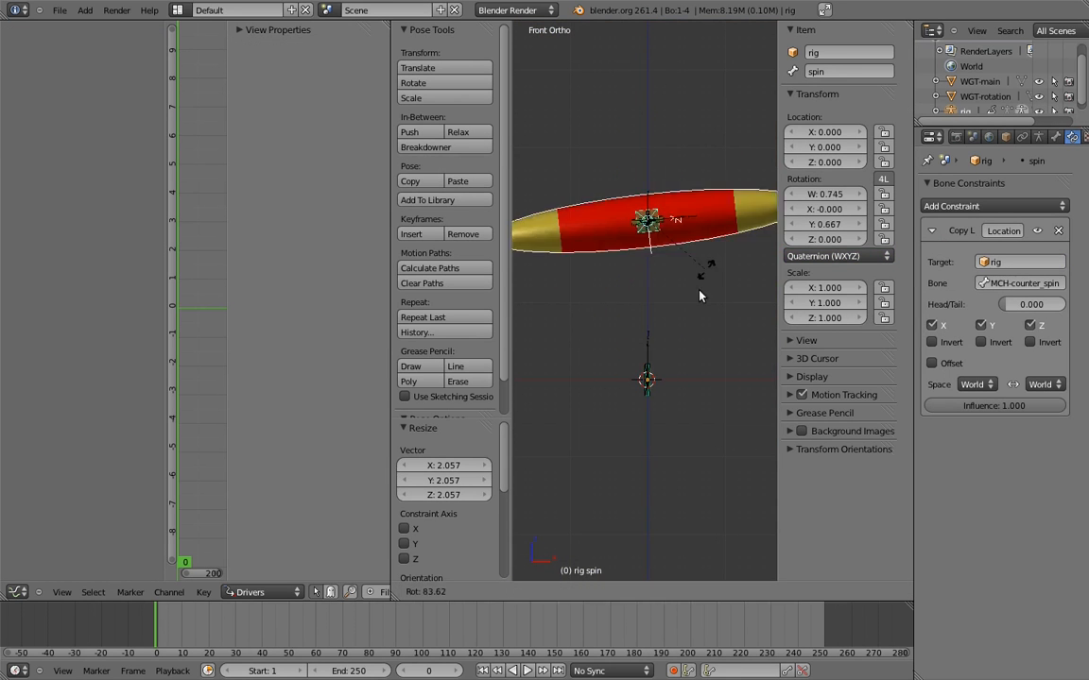
Step: Rotate the spin control to test the ball's spin
left_click_drag(699, 295, 741, 255)
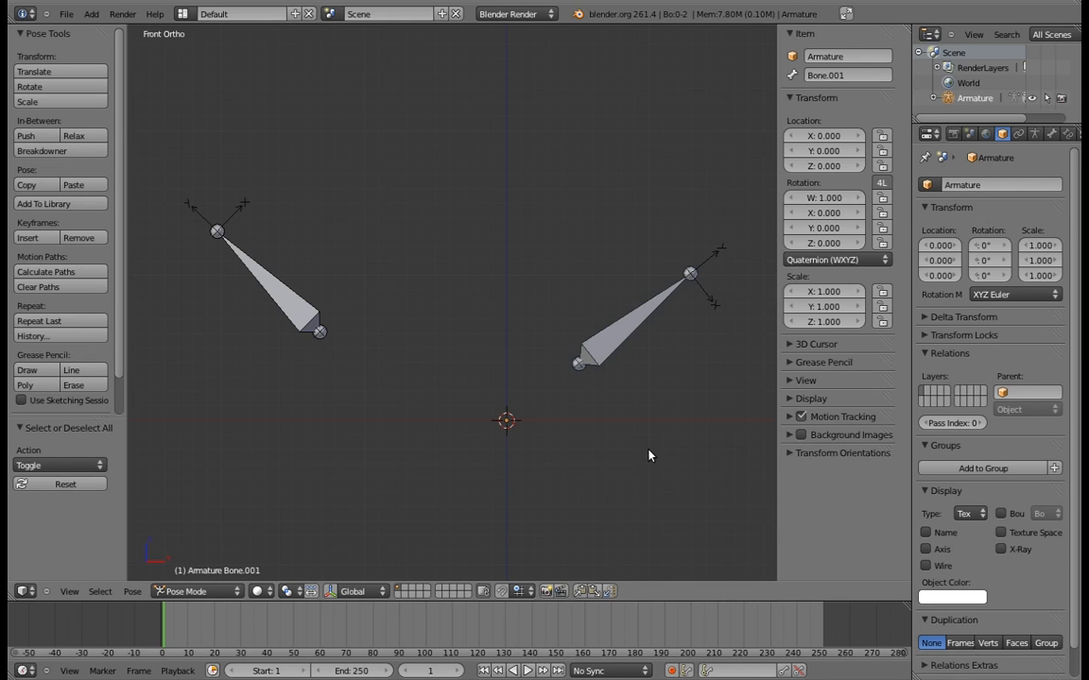
Step: Give demo Bone.001 a Copy Rotation constraint and show its Space options
left_click(274, 284)
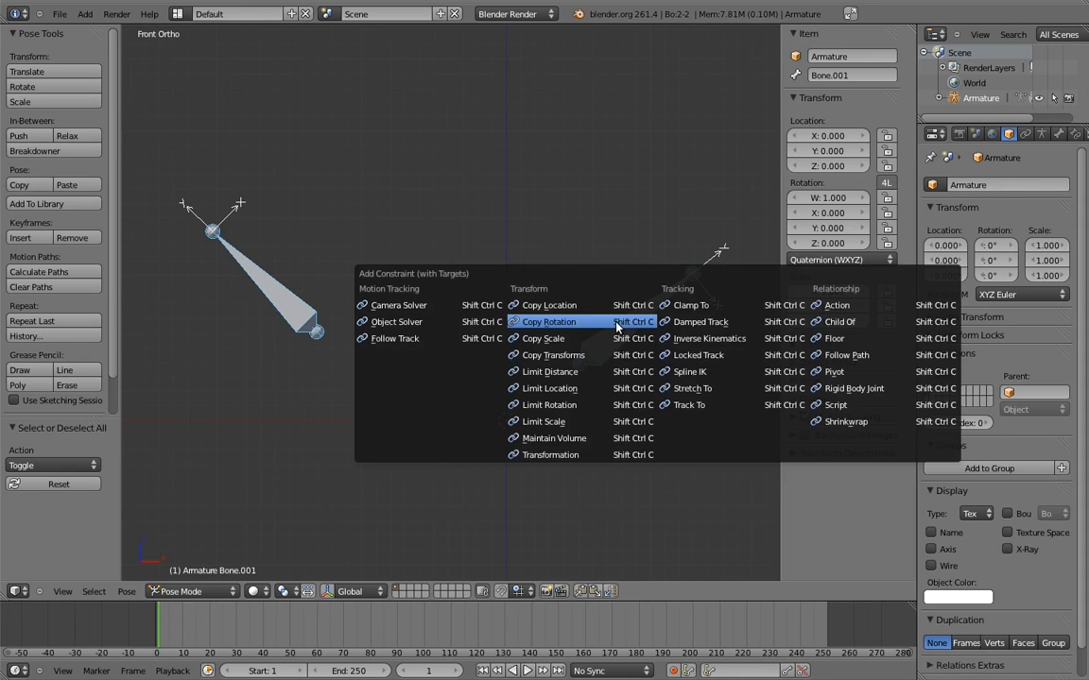
left_click(548, 321)
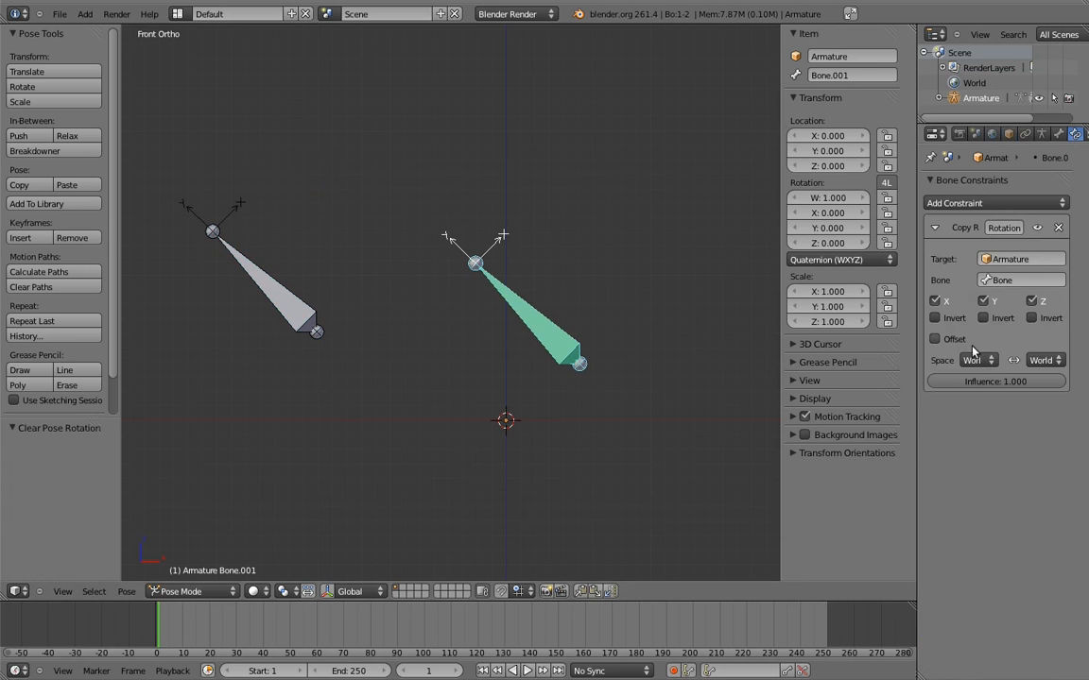
left_click(979, 359)
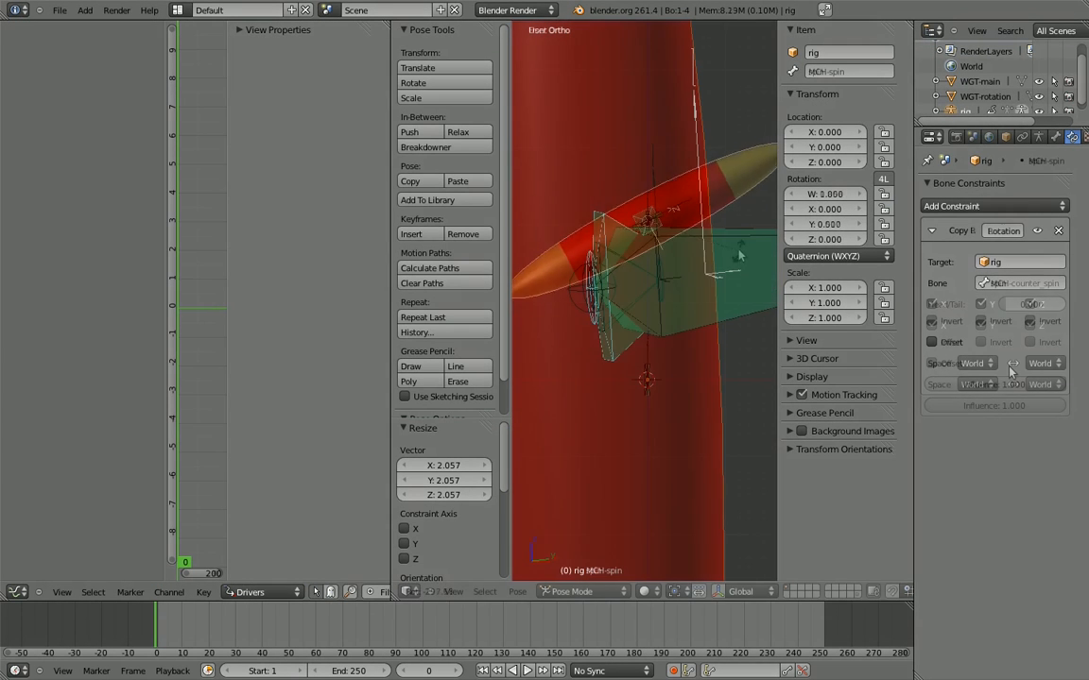
Step: Target MCH-spin's Copy Rotation at the spin bone in Local Space and test by rotating spin
left_click(1021, 284)
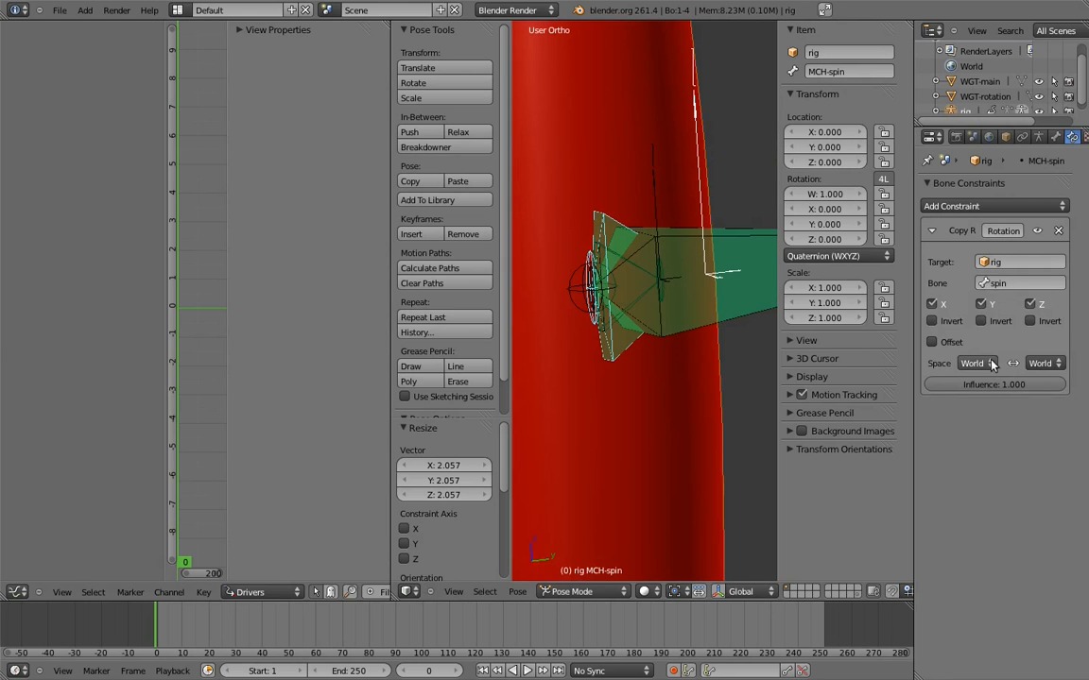
left_click(972, 363)
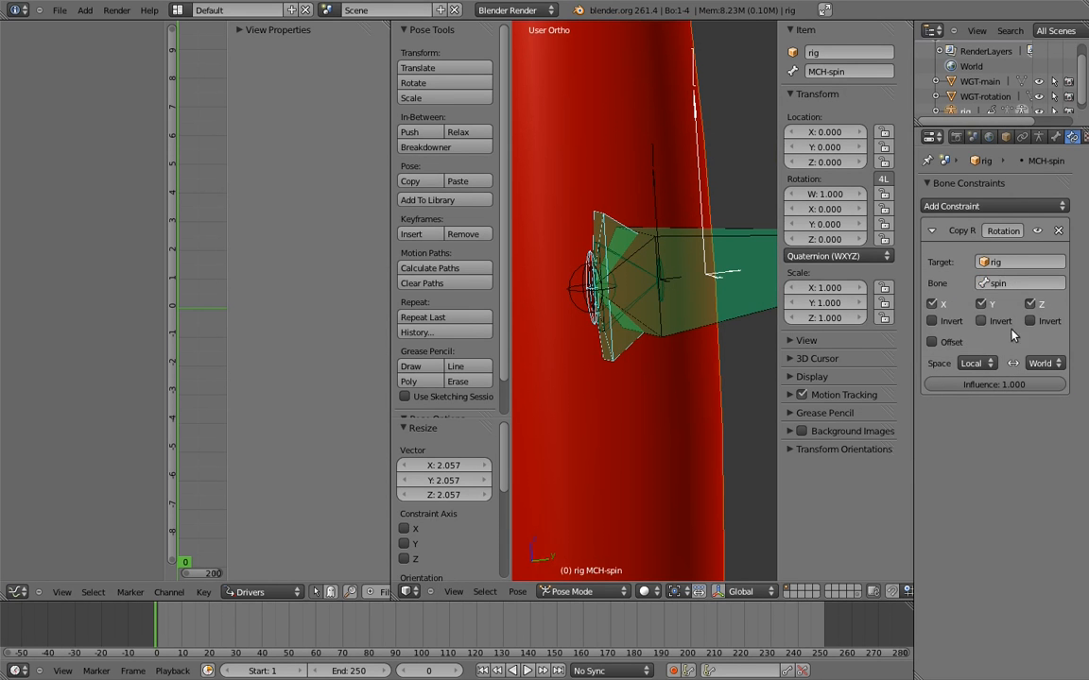
left_click(1043, 363)
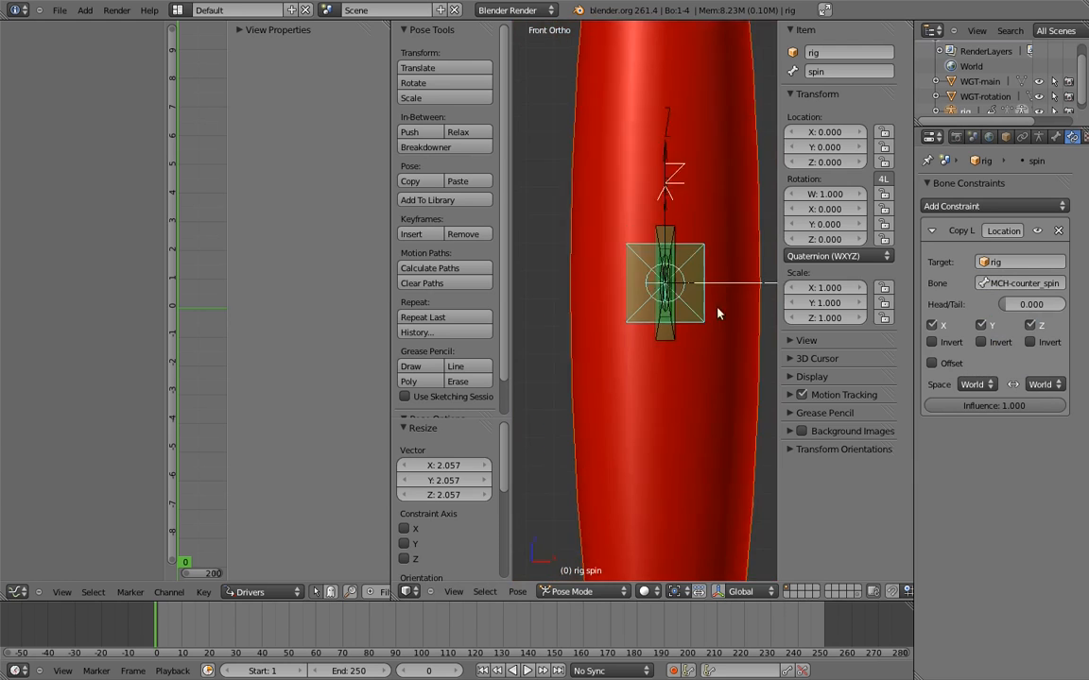
left_click_drag(718, 313, 598, 431)
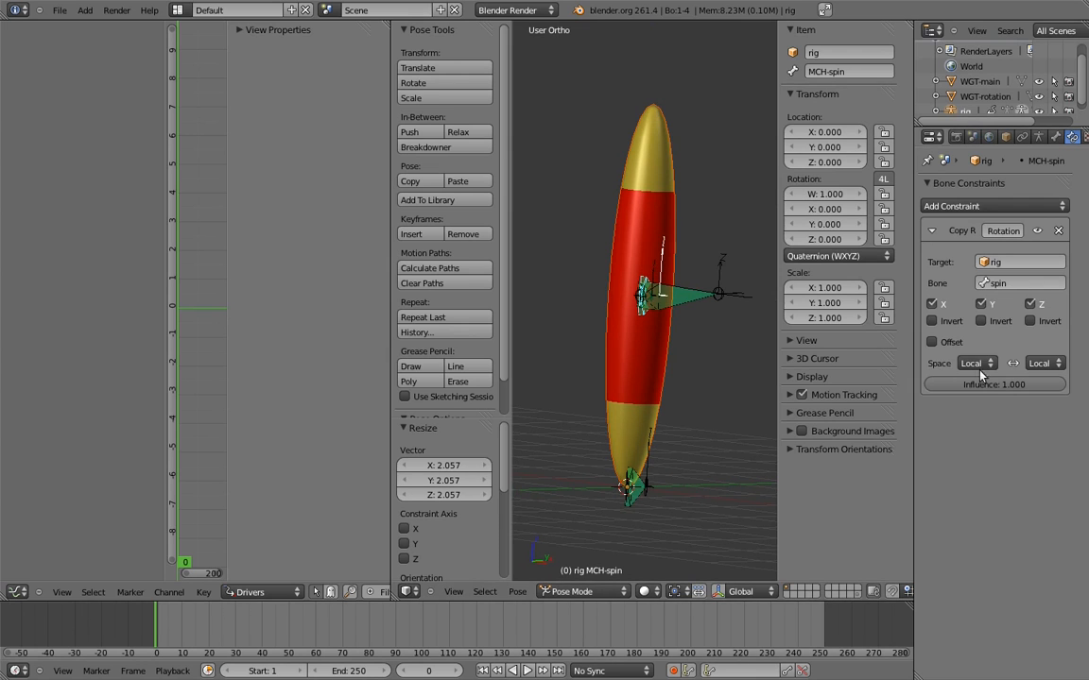
mouse_move(973, 363)
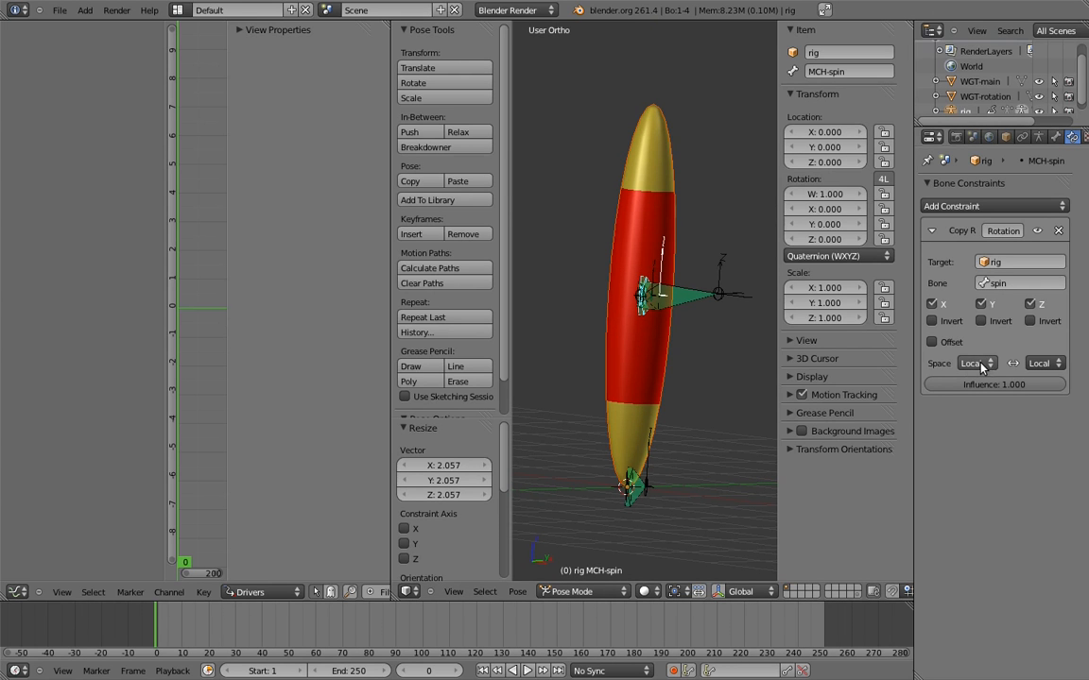
mouse_move(1044, 362)
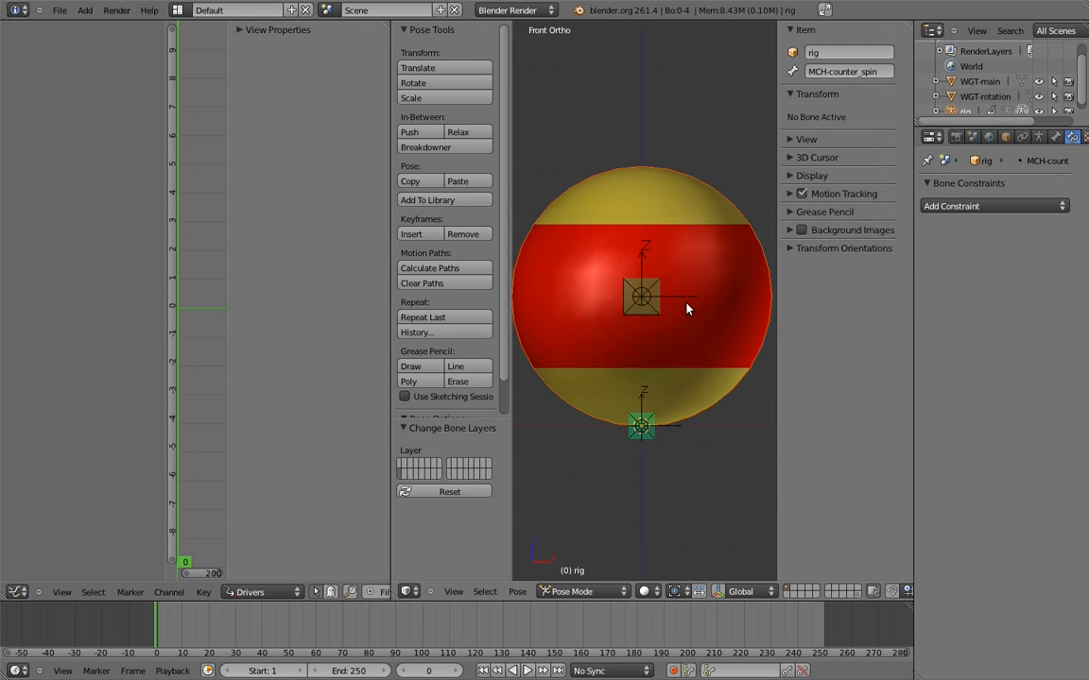
Step: Select the main control bone and assign it a custom shape
left_click(643, 426)
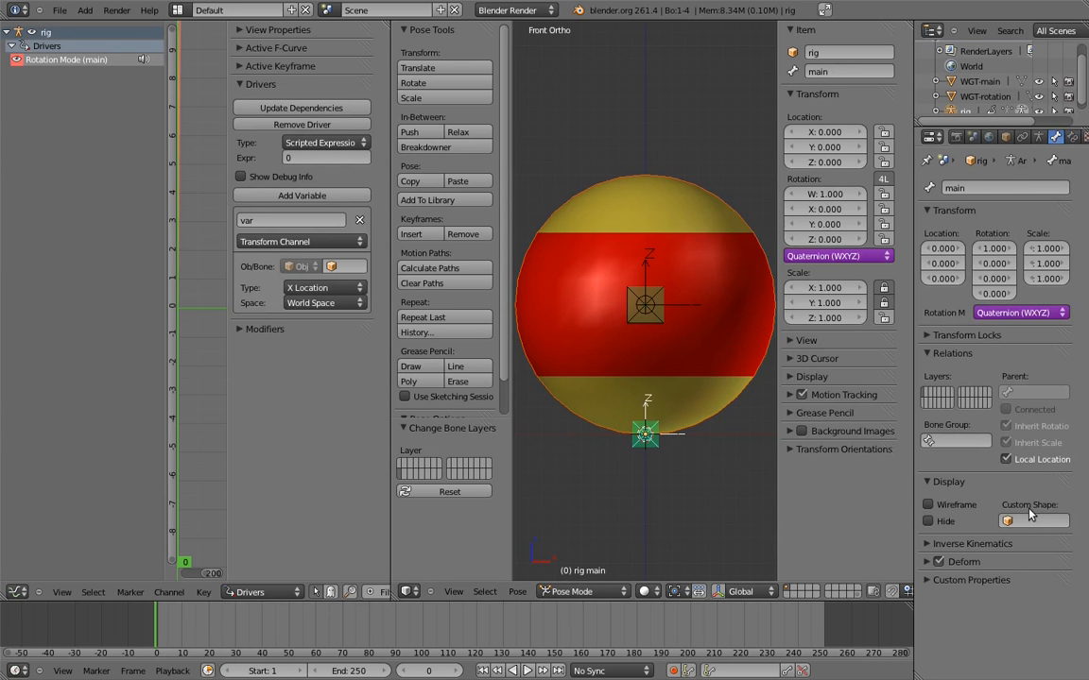
left_click(1030, 521)
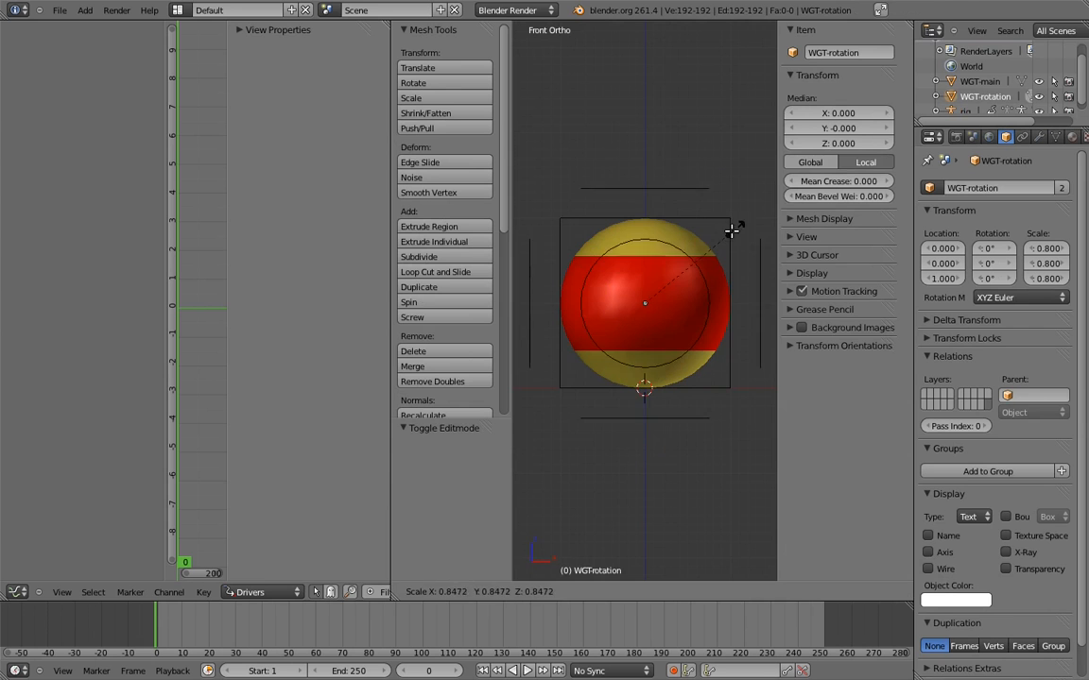
Step: Scale the WGT-rotation widget mesh down to about 0.85 around the ball
left_click_drag(733, 231, 703, 263)
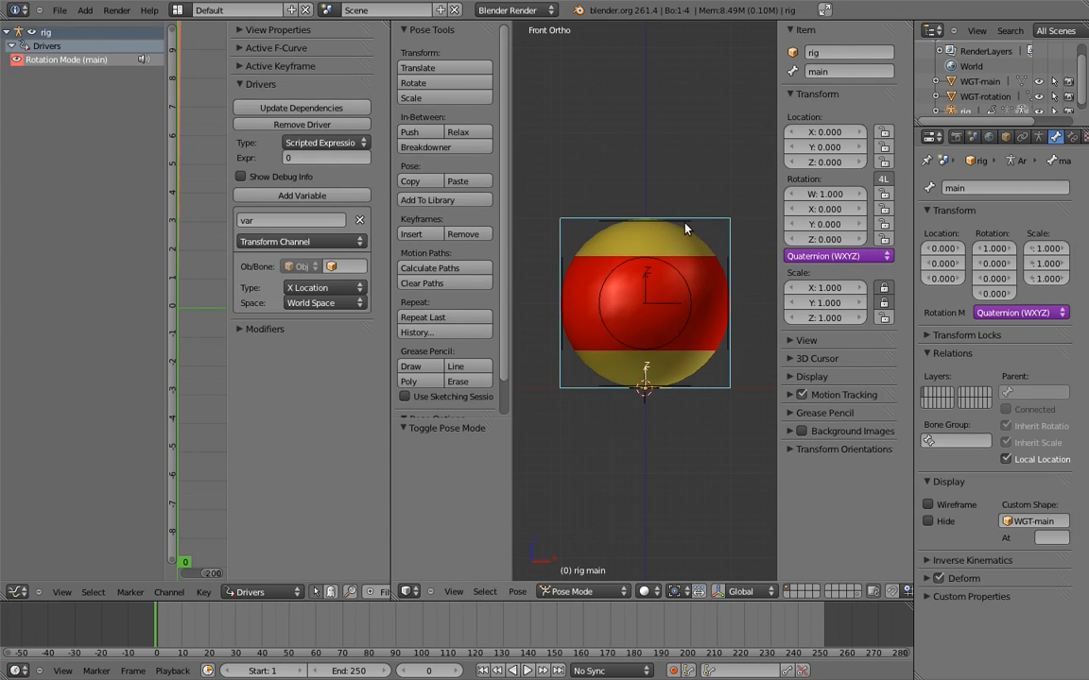
Step: Give the spin bone the WGT-rotation custom shape and reach the armature's Display settings
left_click(646, 302)
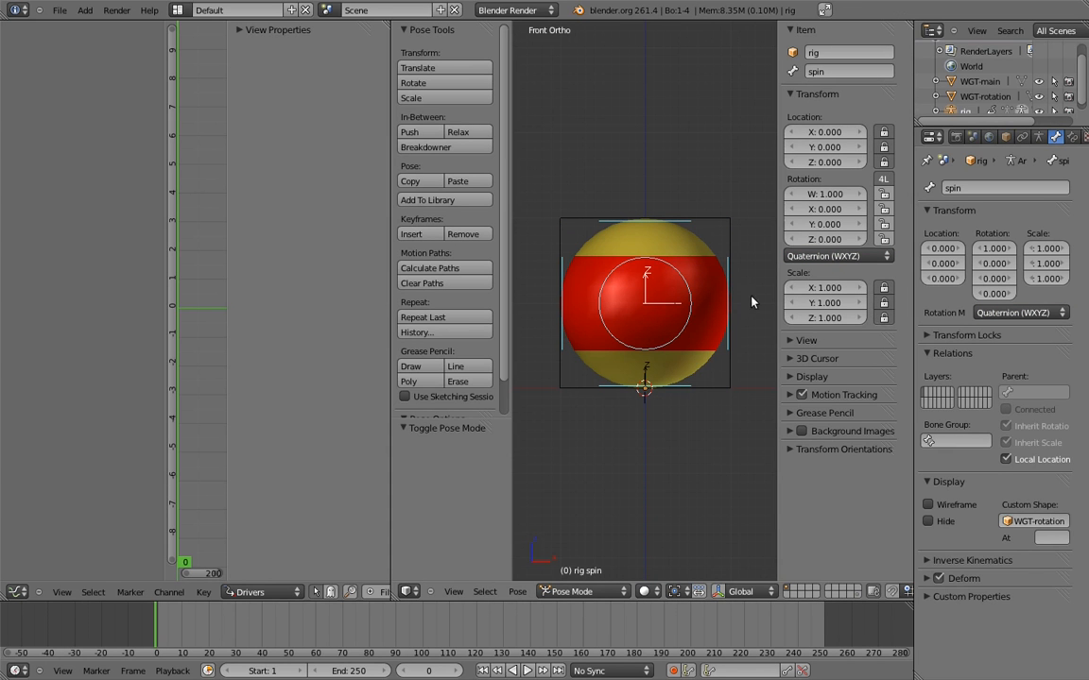
left_click(1040, 136)
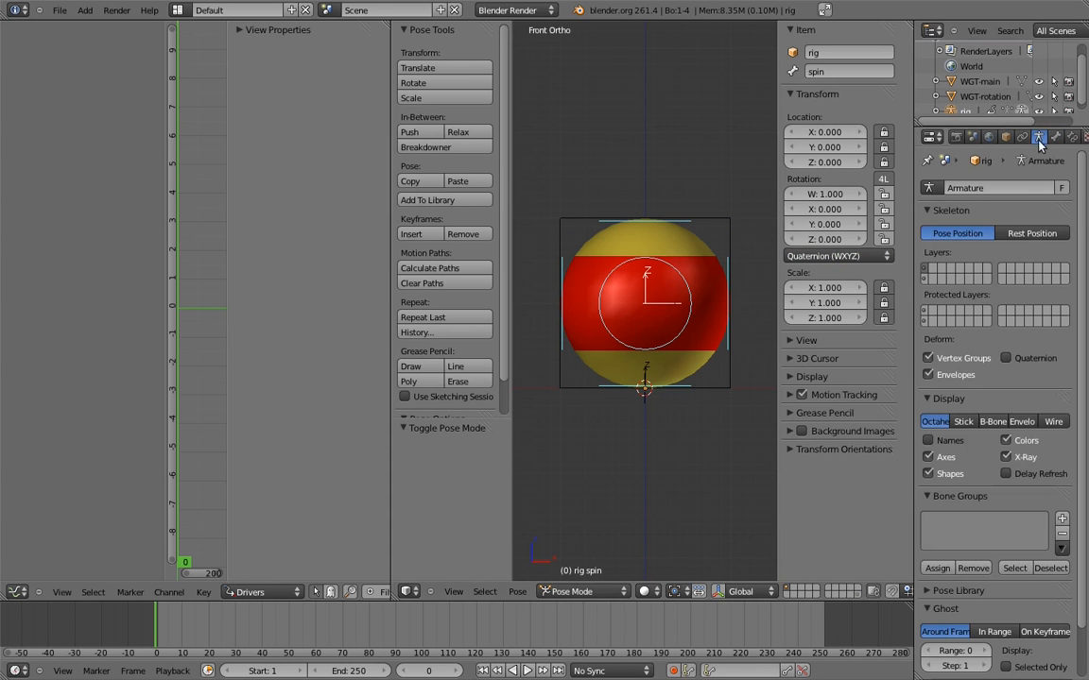
left_click(928, 455)
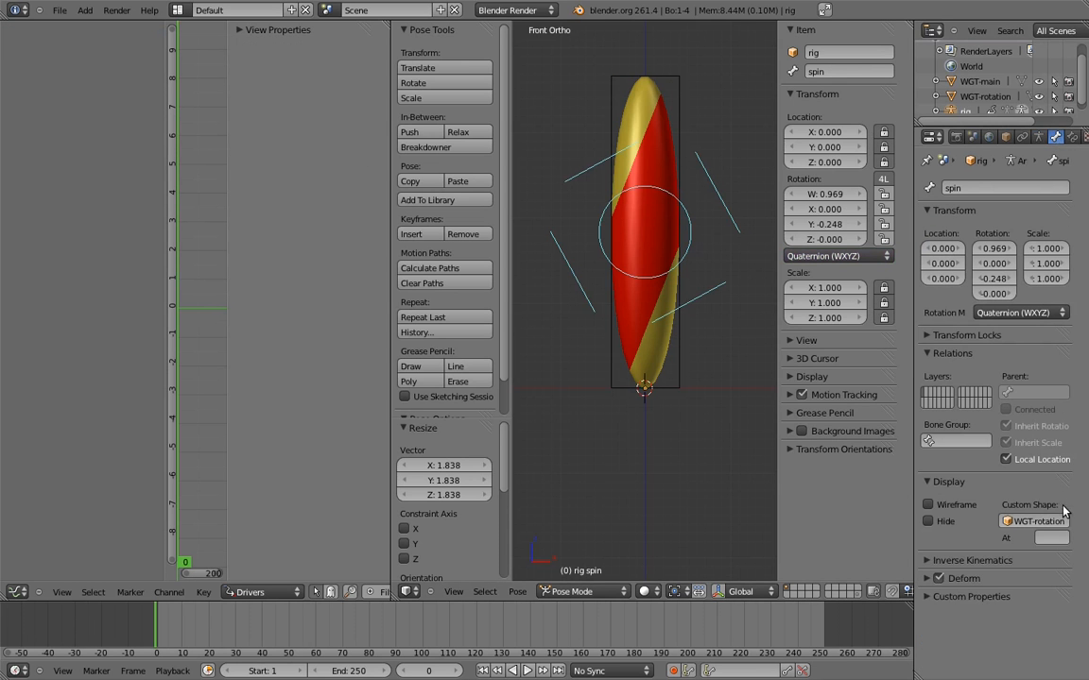
mouse_move(1049, 558)
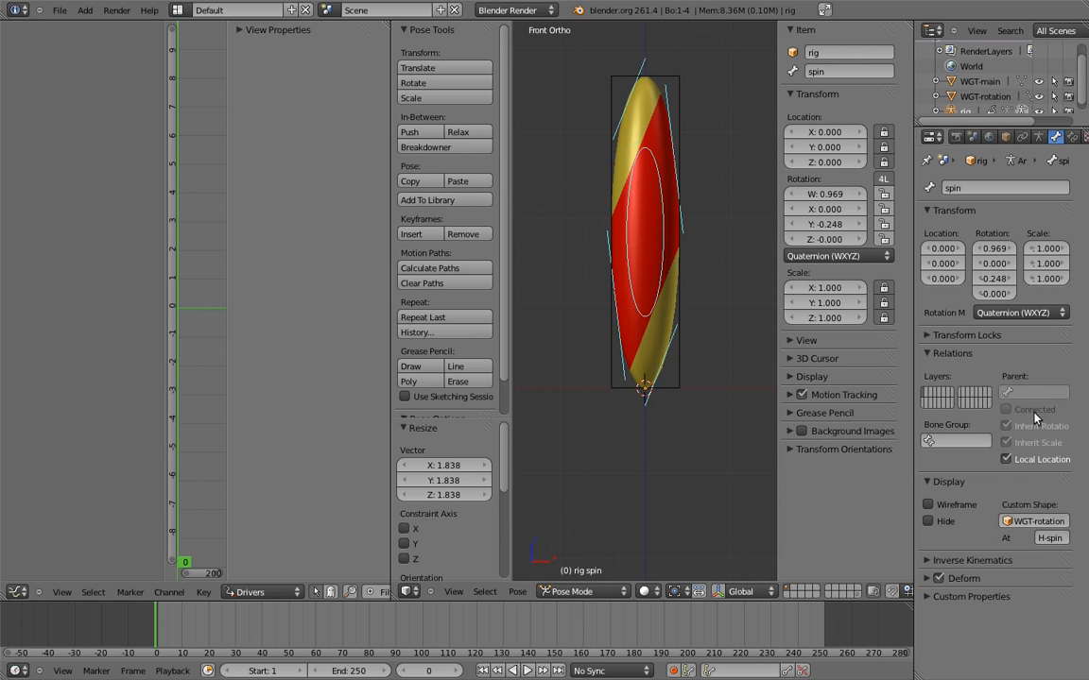
mouse_move(1044, 499)
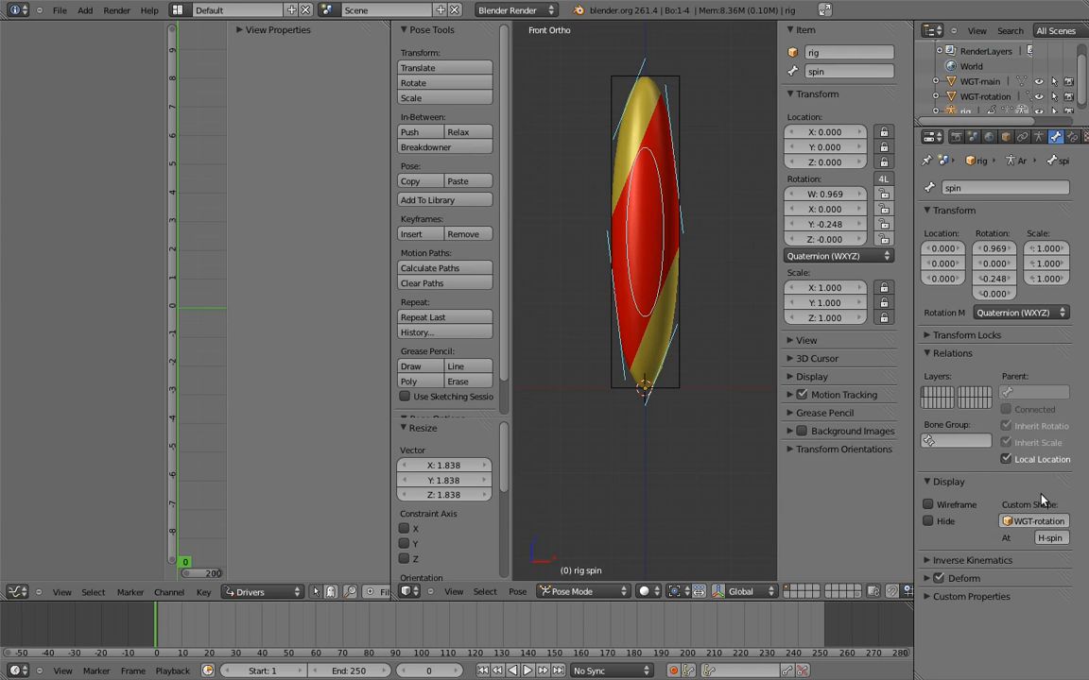